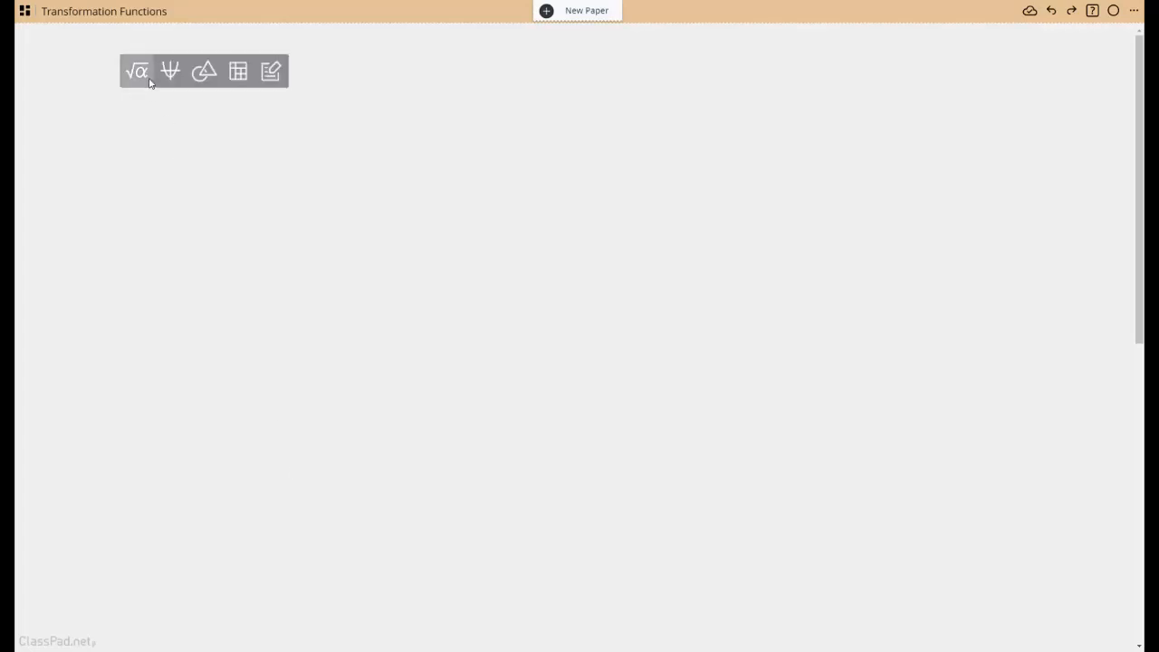
Add a blank Calculate sticky to the Transformation Functions paper.
click(136, 72)
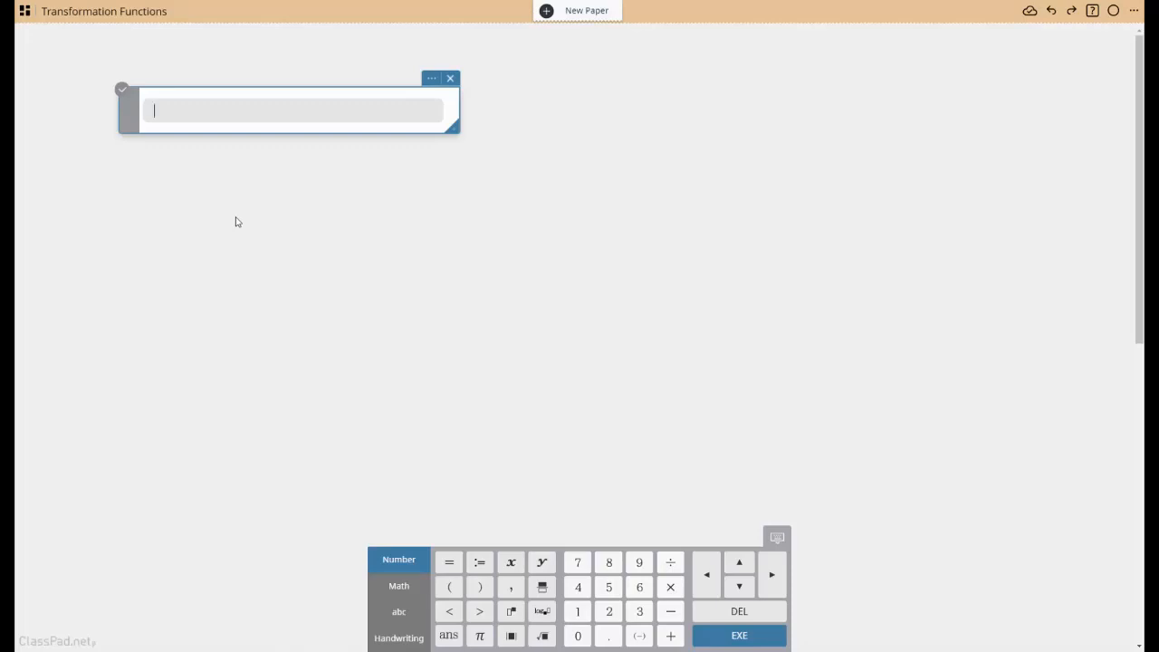
mouse_move(303, 243)
text(3+7/11)
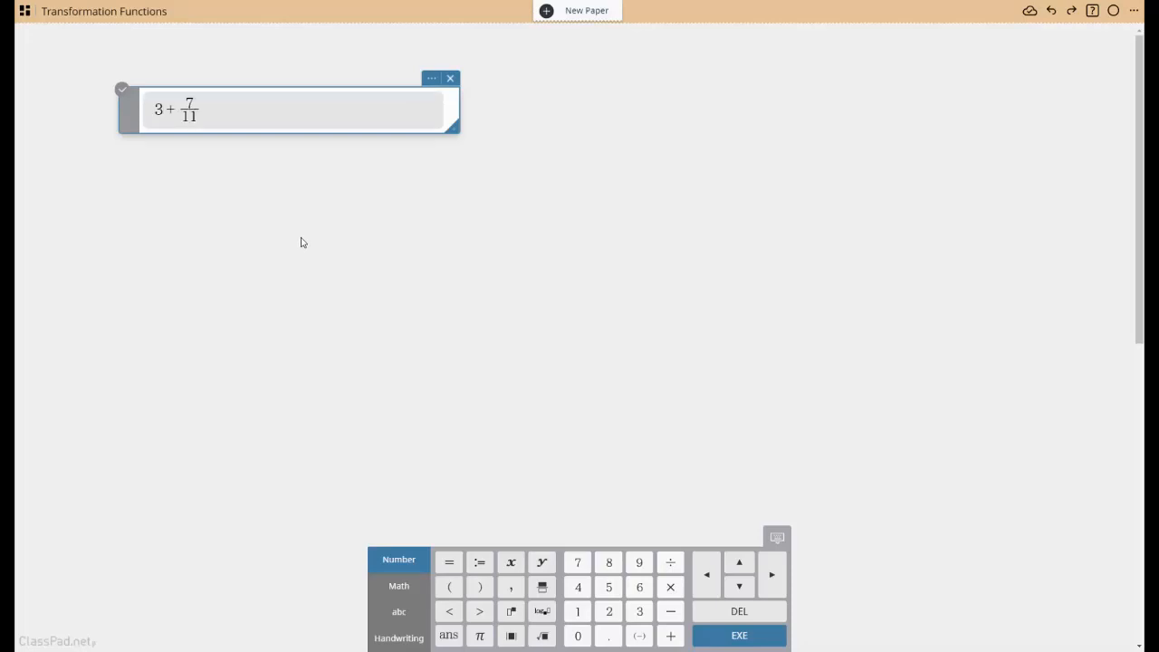
Evaluate 3+7/11 as 40/11, toggle decimal view, then compute approx(ans) giving 3.636363636.
click(739, 635)
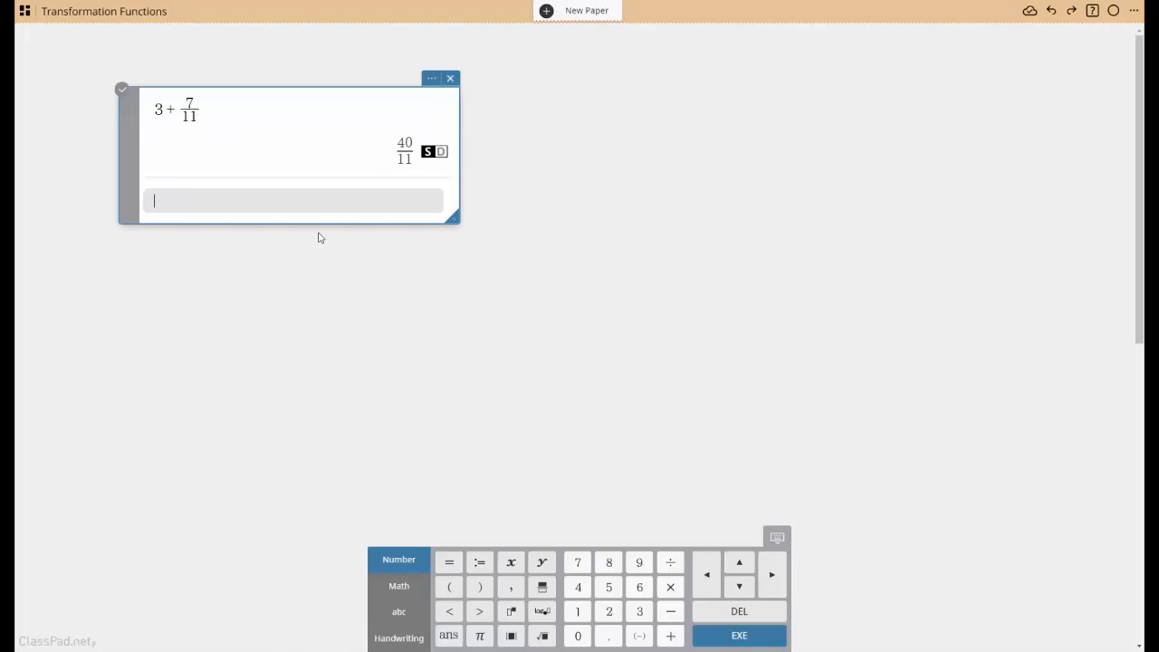
click(435, 152)
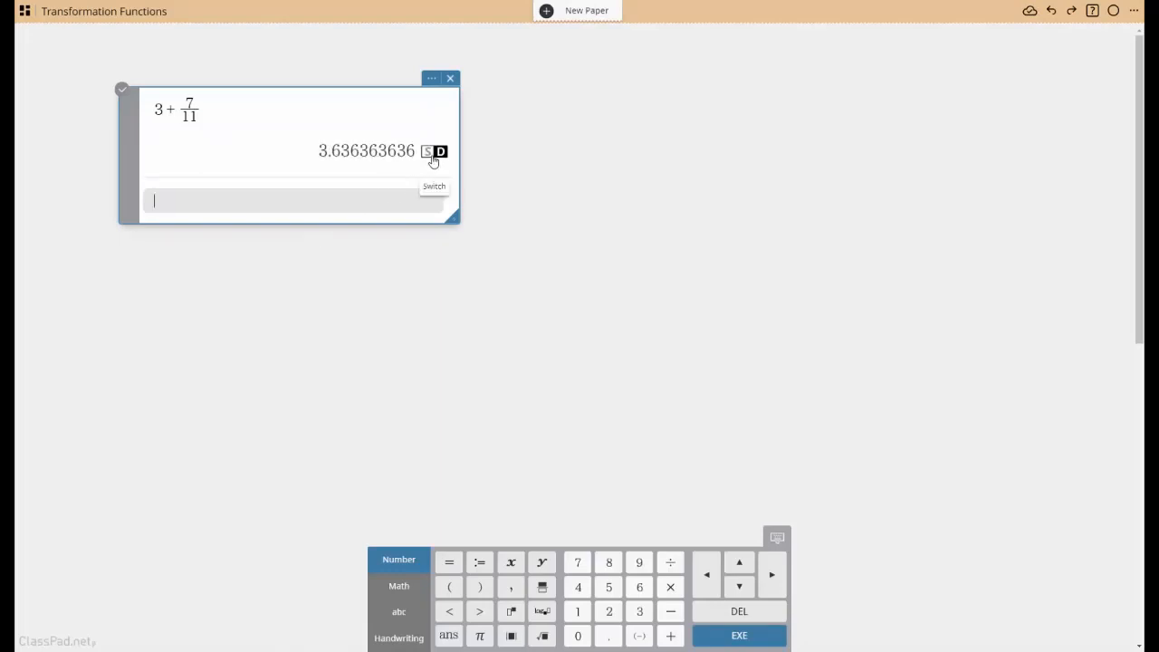
click(434, 152)
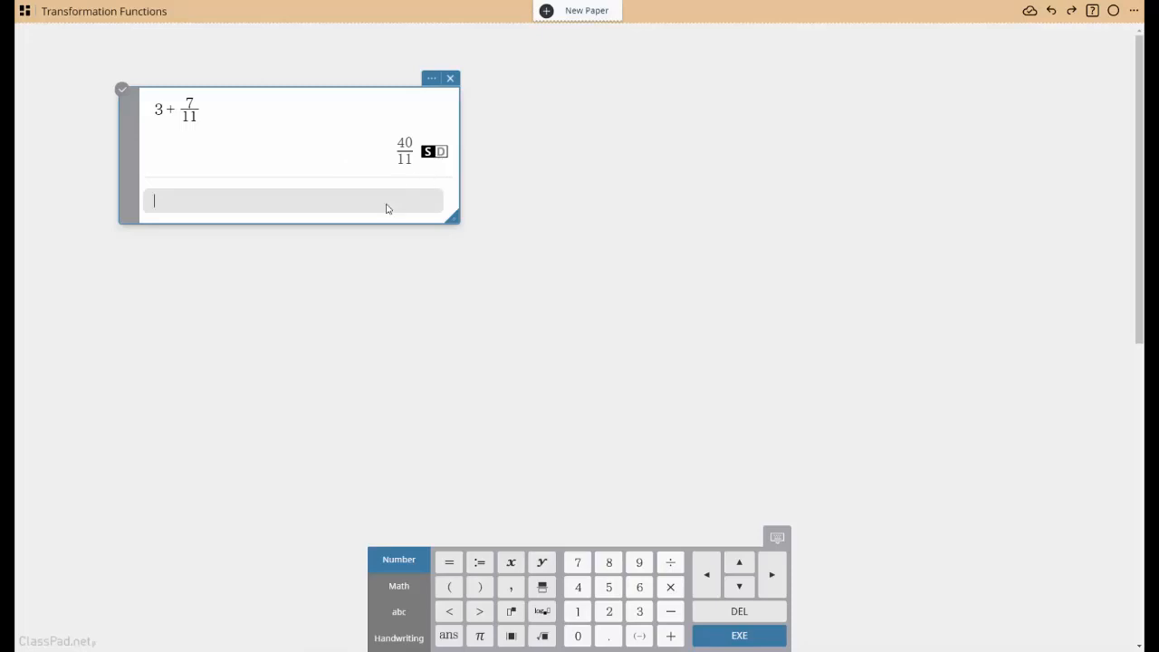
text(approx)
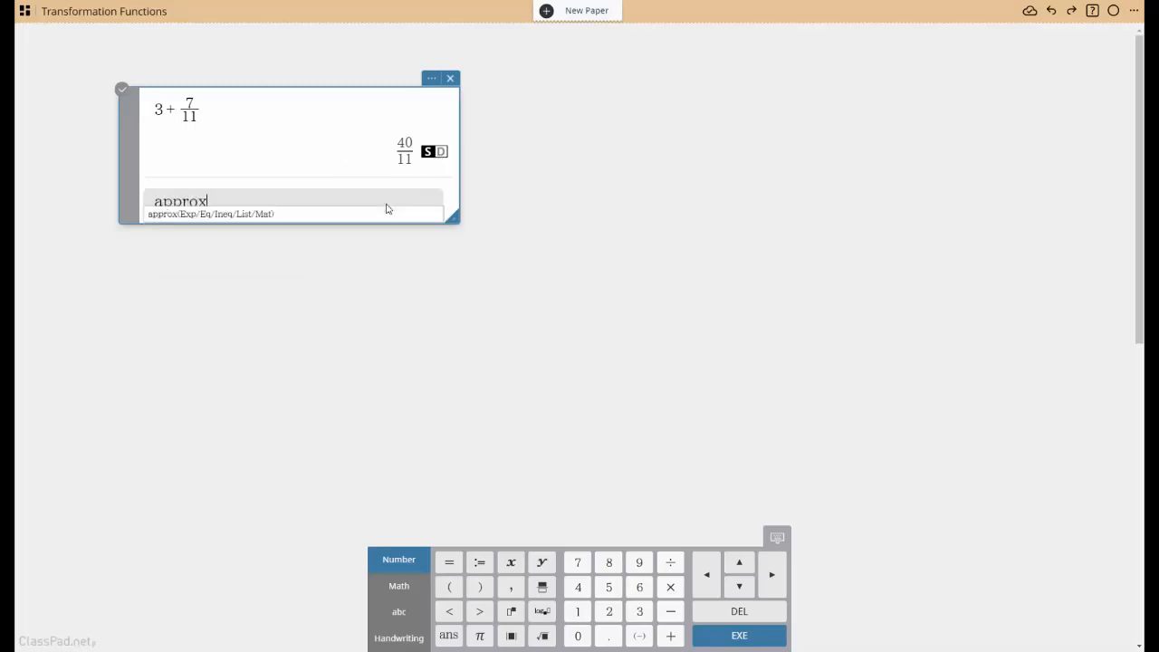
click(739, 635)
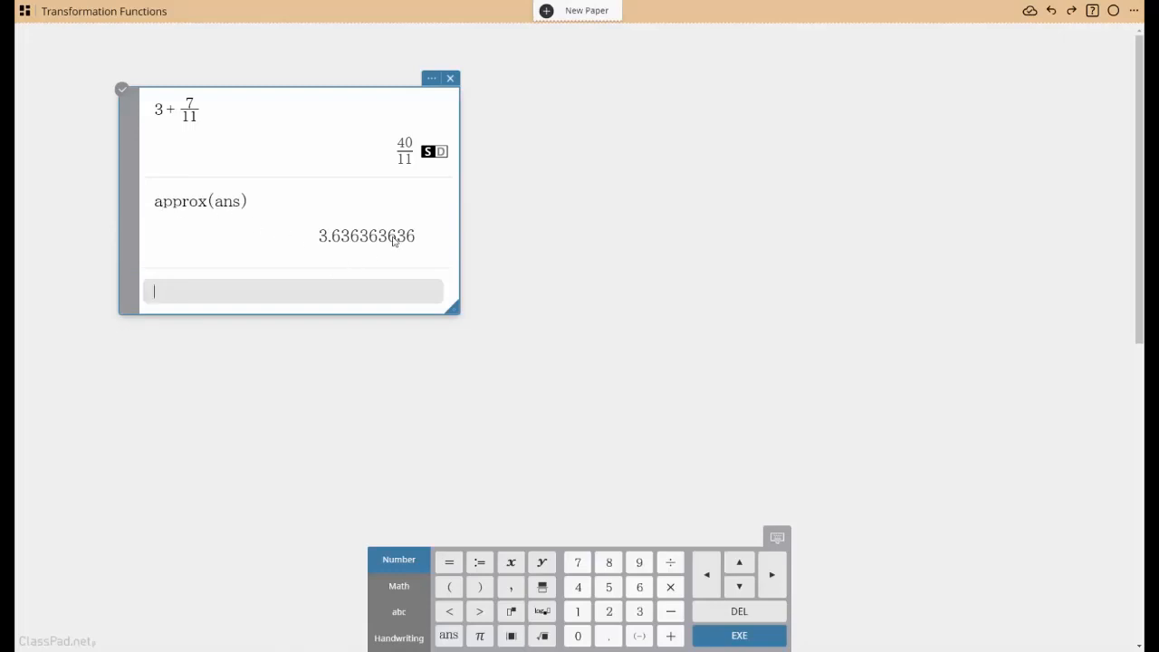
mouse_move(351, 292)
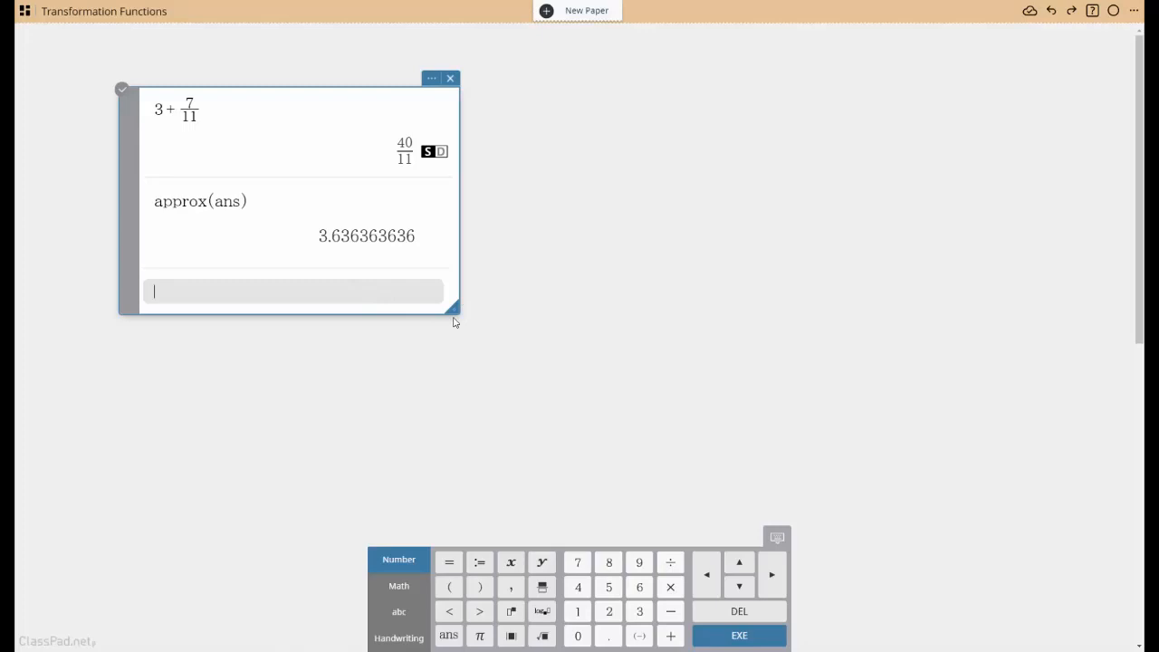
mouse_move(674, 422)
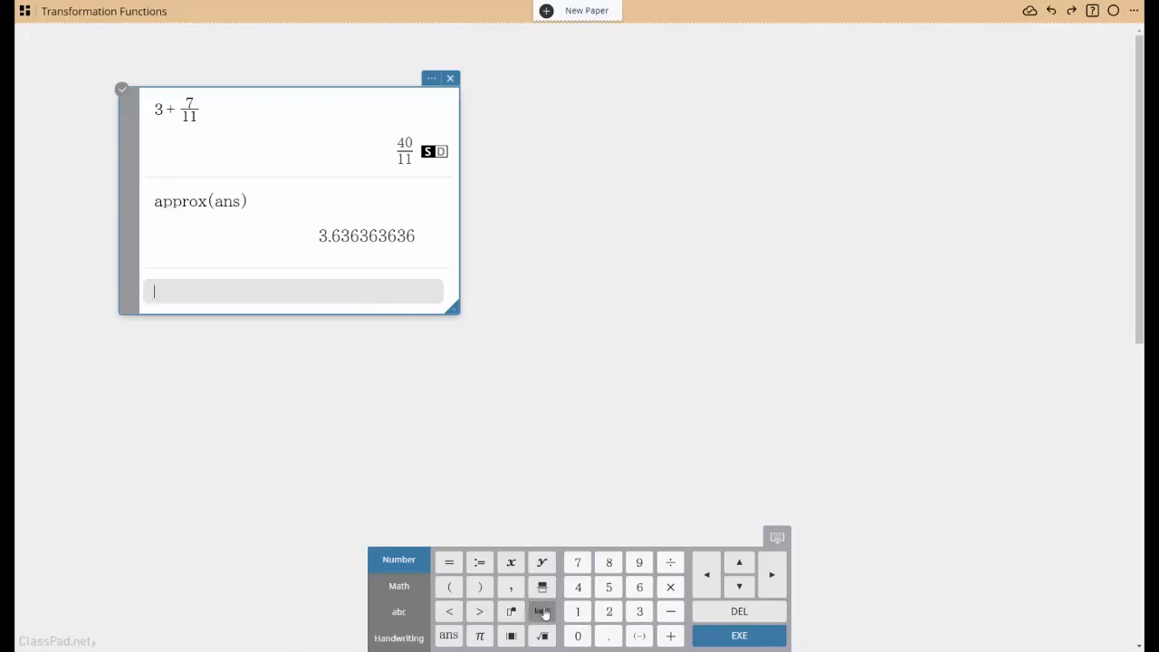
Enter the radical fractions 3√(x−1)/(x+3) − 11√(x+1)/(3x) with the fraction template.
click(541, 587)
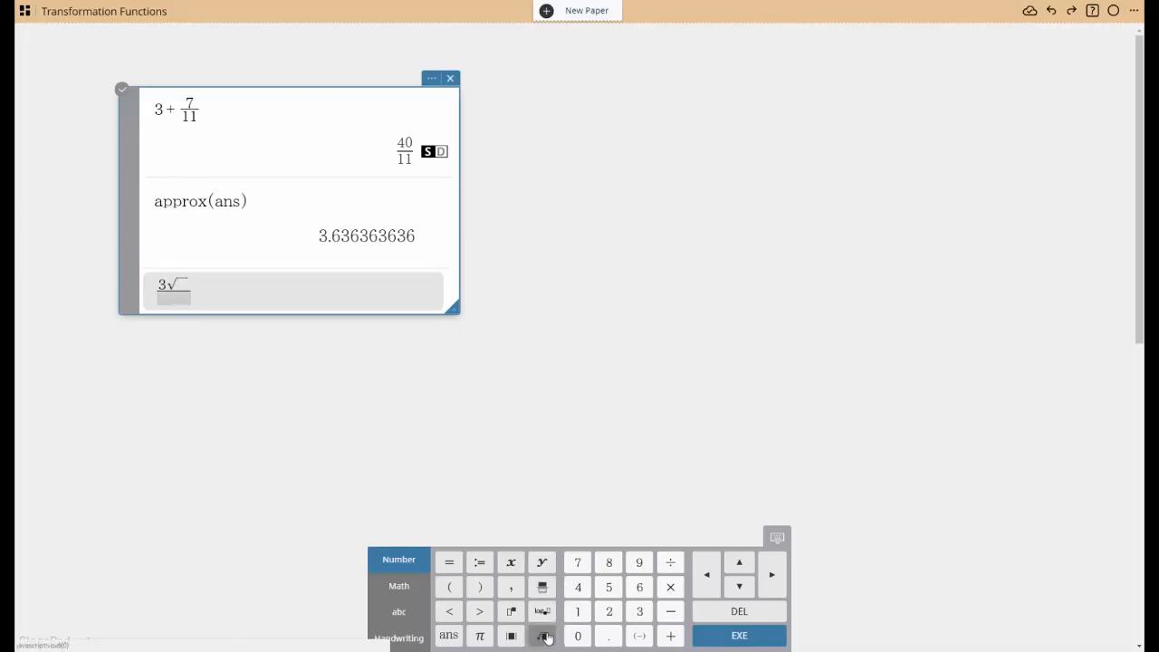
text(x-1)
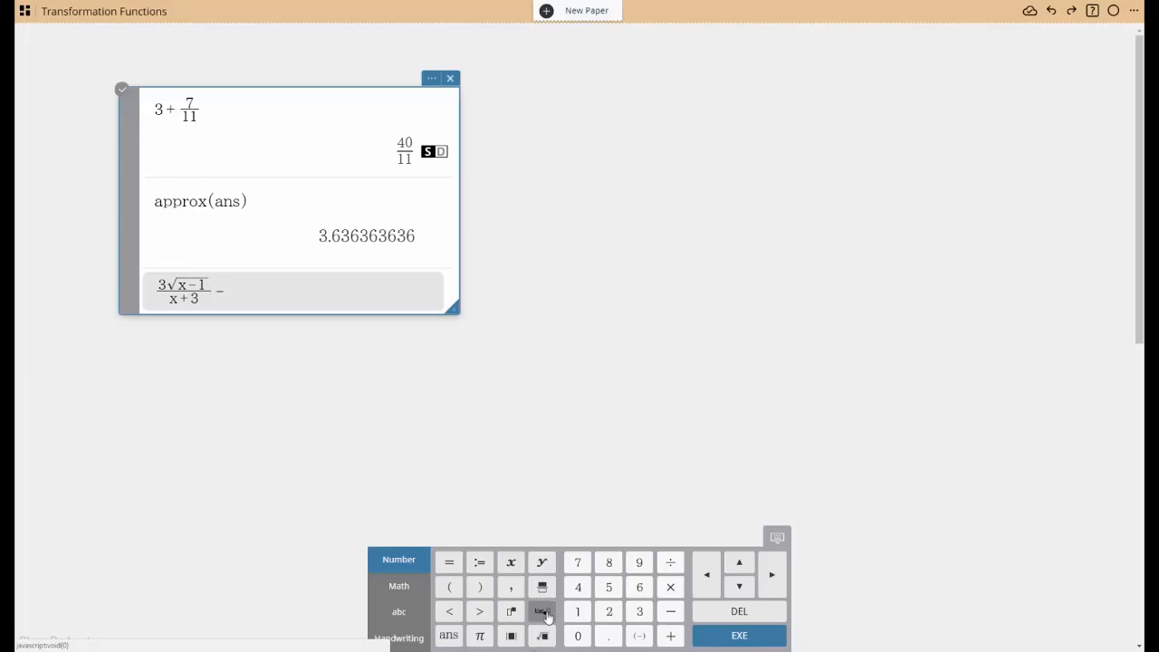
click(542, 635)
text( 11√(x+1)/(3x))
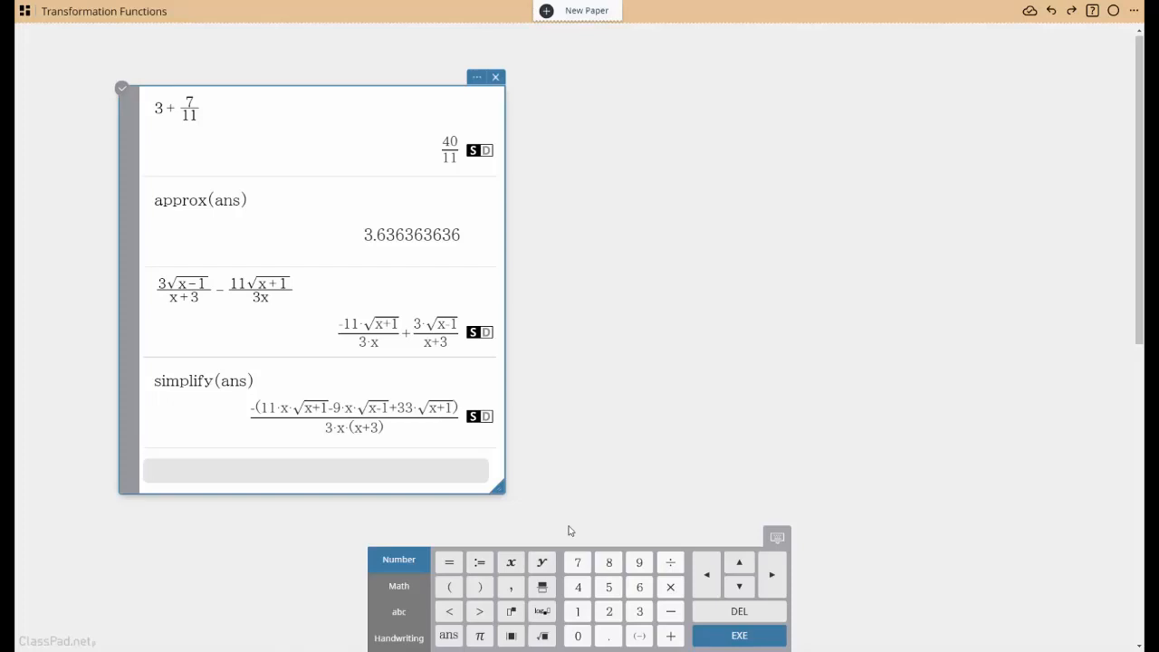
mouse_move(569, 526)
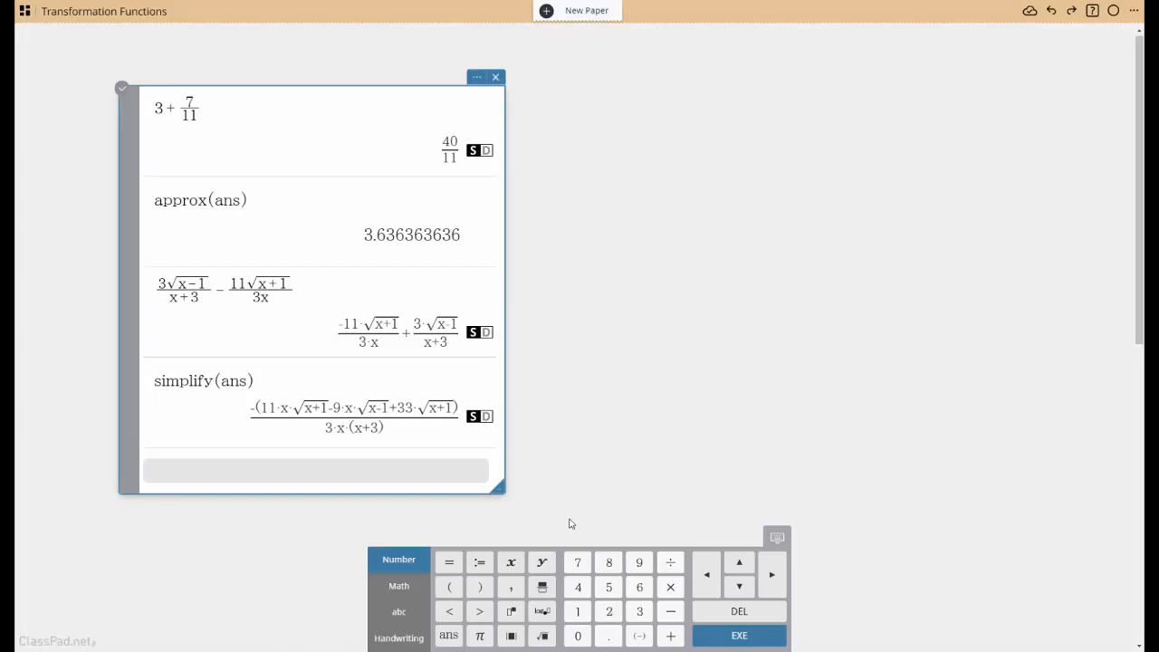
mouse_move(368, 353)
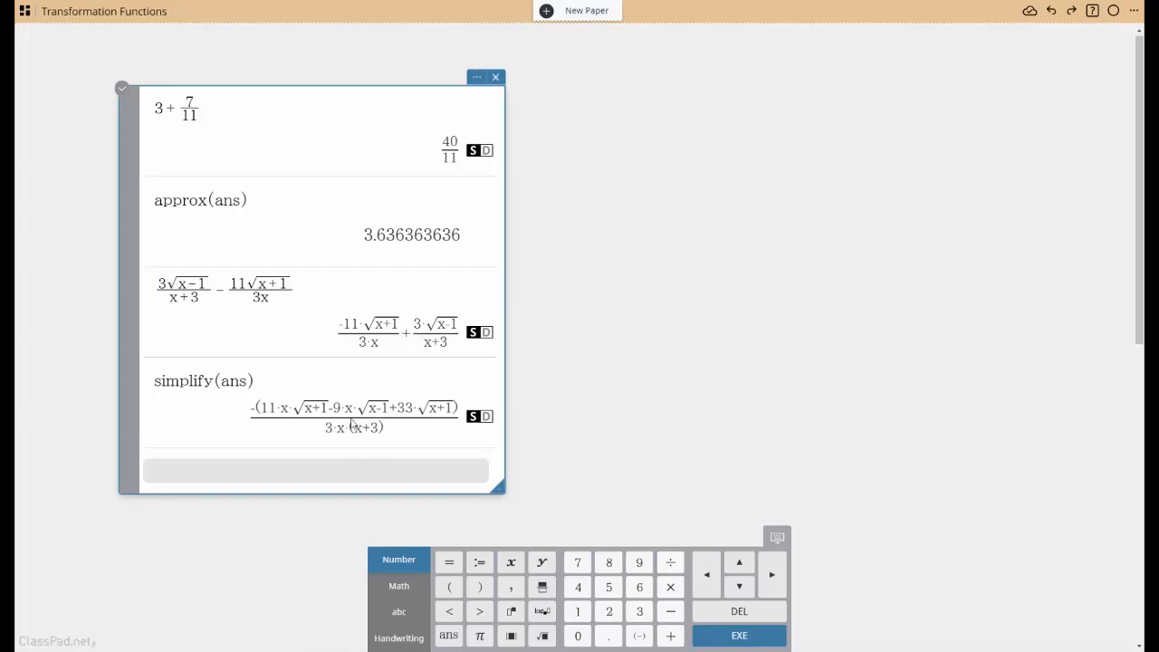
mouse_move(379, 453)
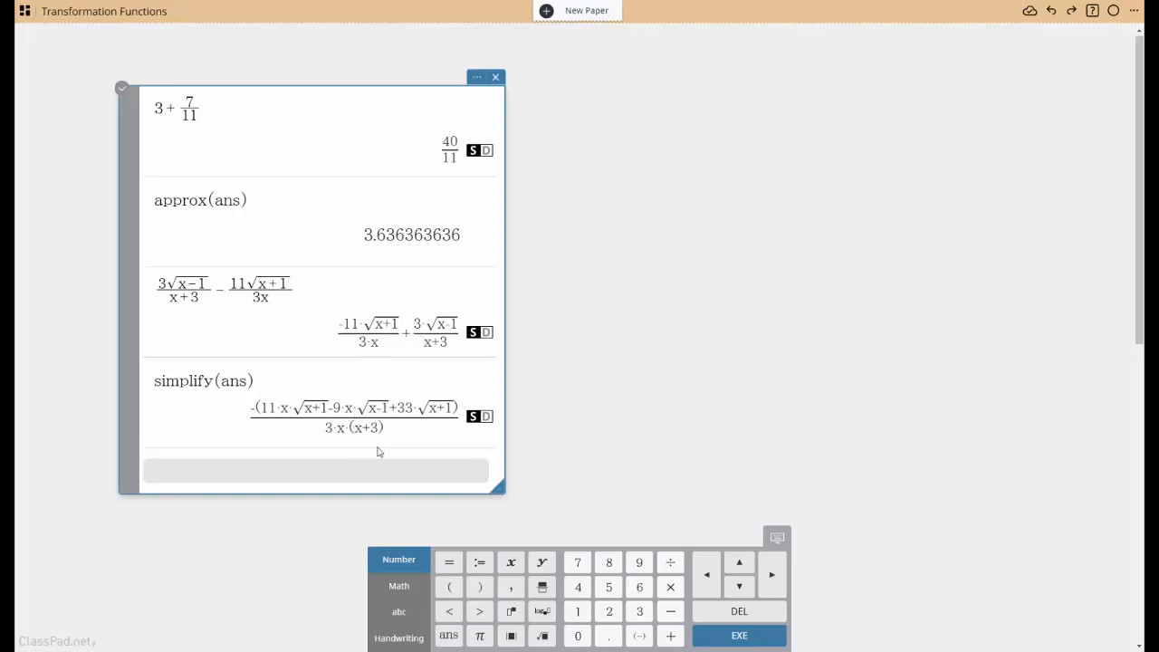
mouse_move(492, 544)
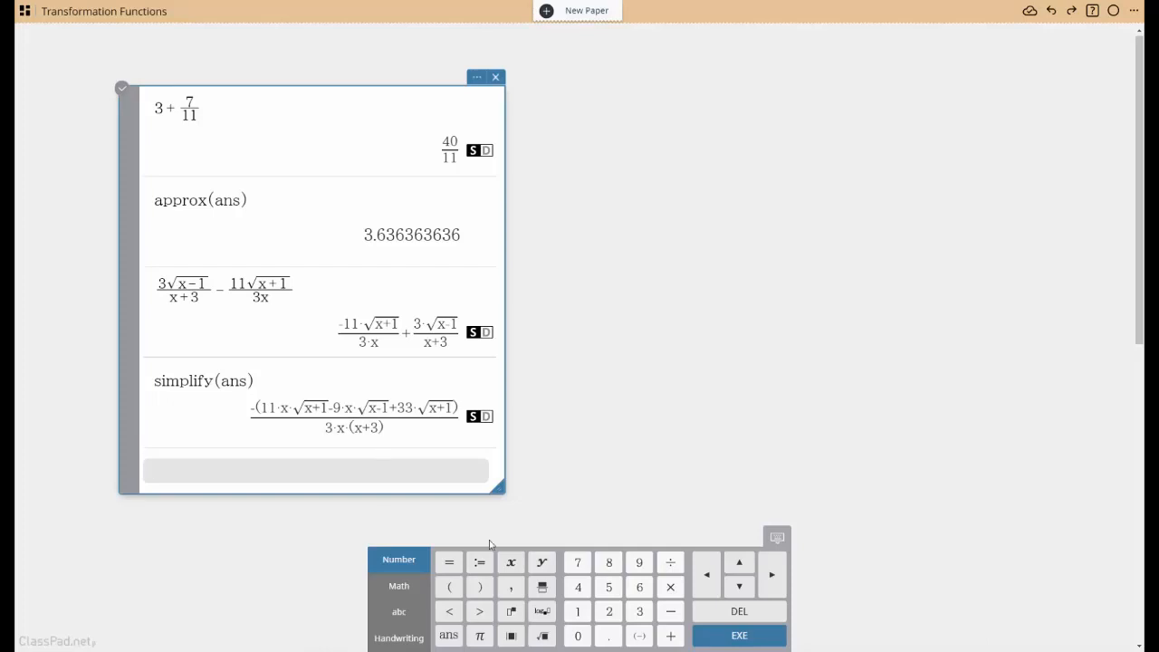
Enter expand(ans) to split the simplified result into three radical fractions.
text(expand((x+2)
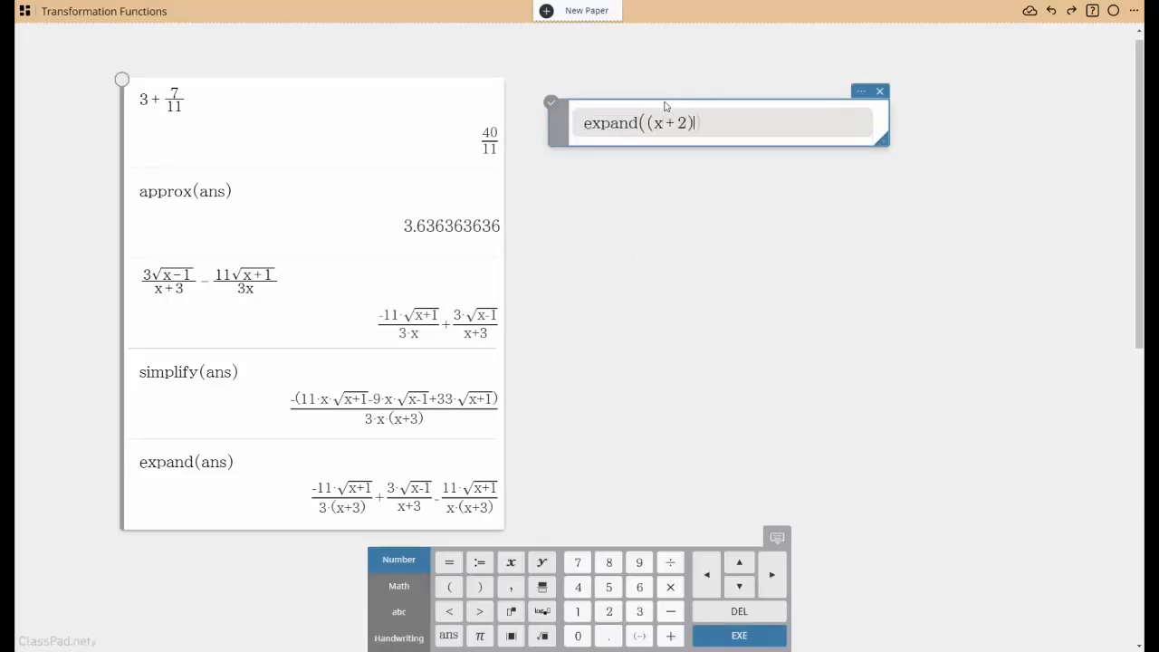
Expand (x+2)(x−3)(x−4) to x³−5x²−2x+24 and begin defining a as it.
text((x-3)(x-4)
text(a: =)
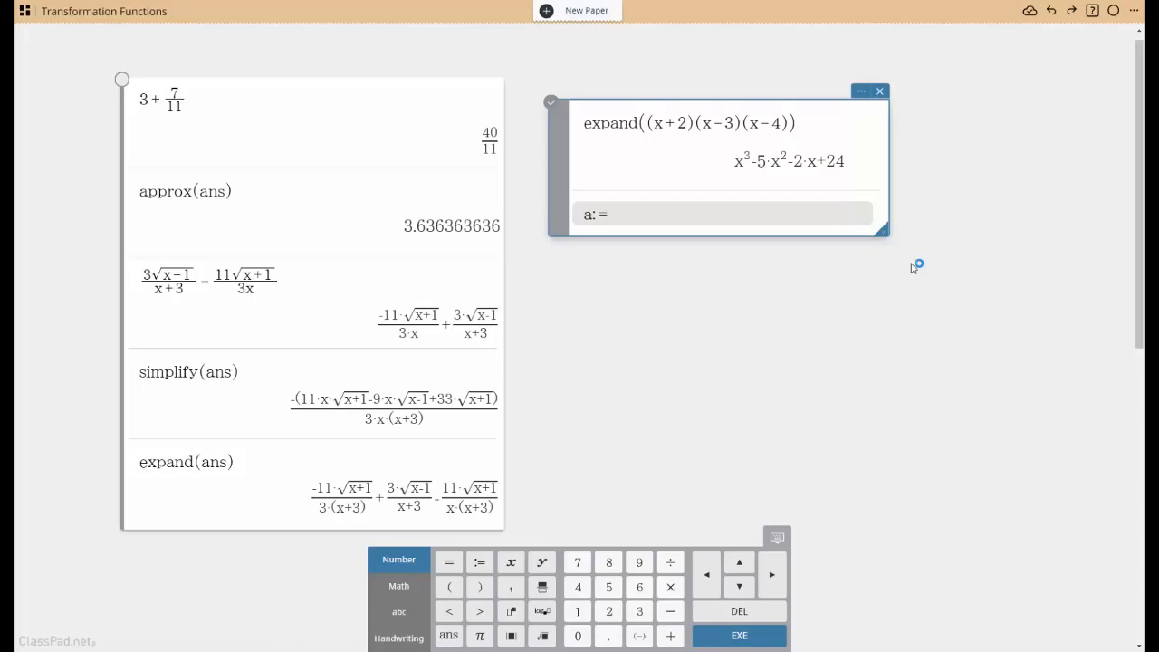
text(x^3-)
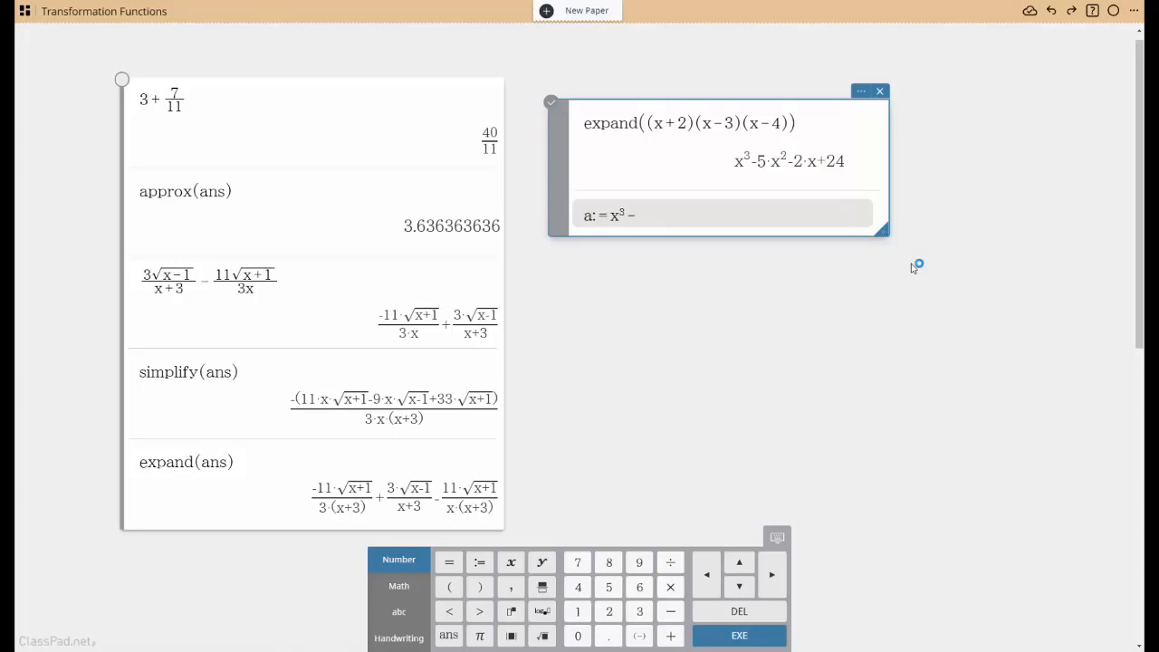
text(5)
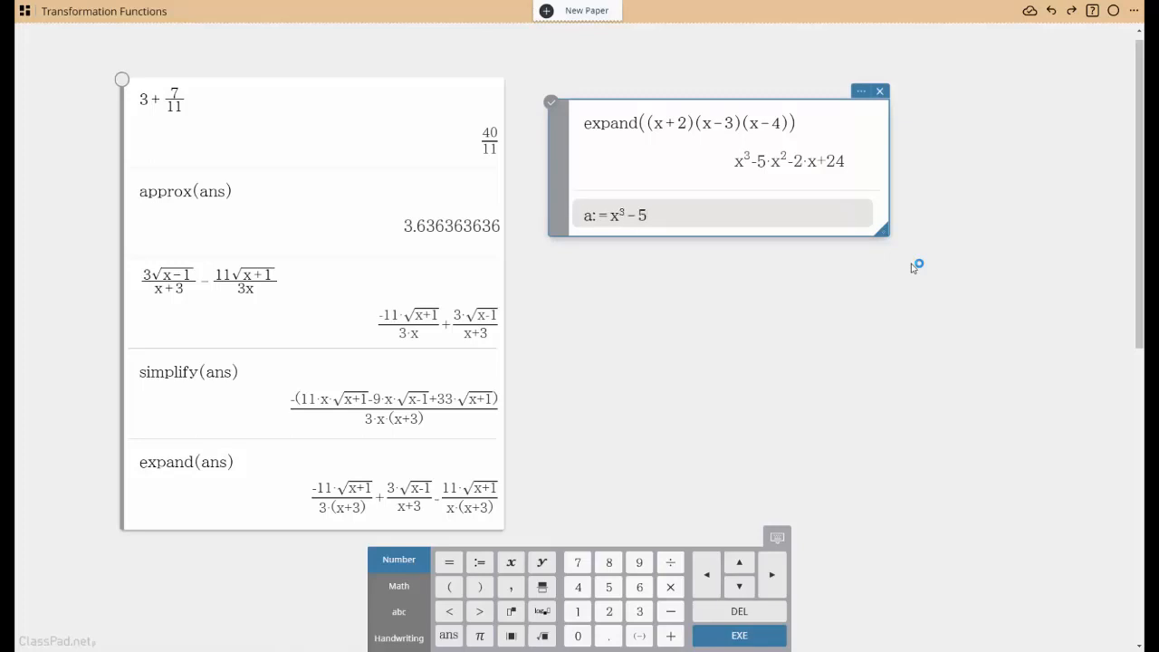
text(x^2 - 2x + 24)
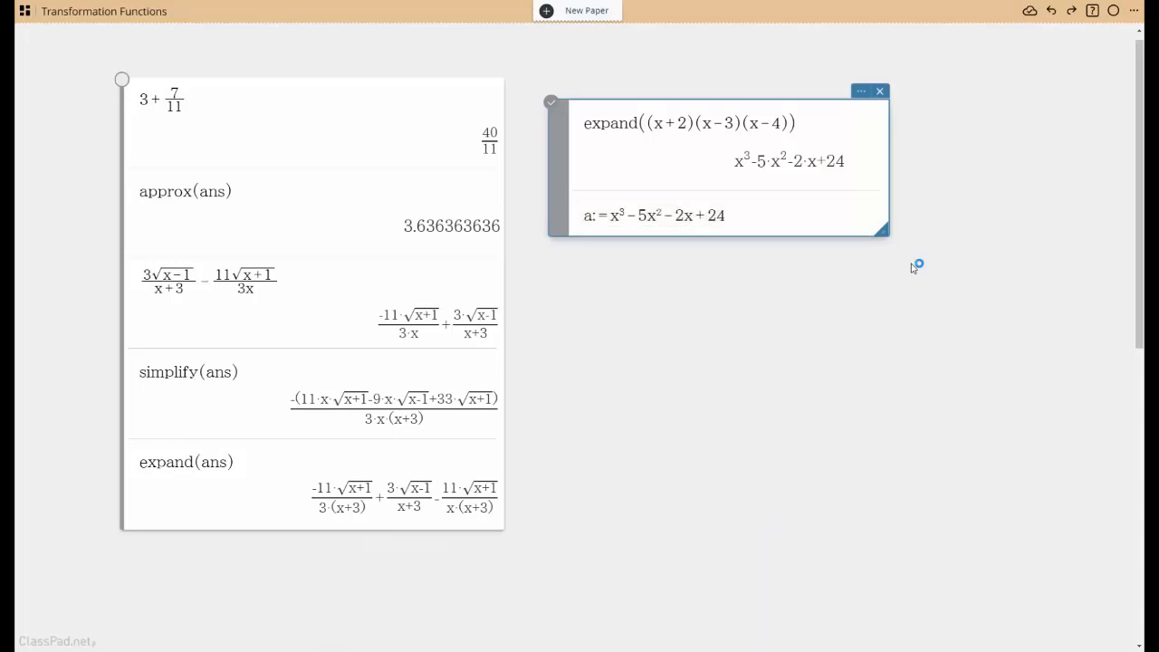
Evaluate factorOut(a,x+2), then start combine(ans) to get (x²−7x+12)(x+2).
text(fad)
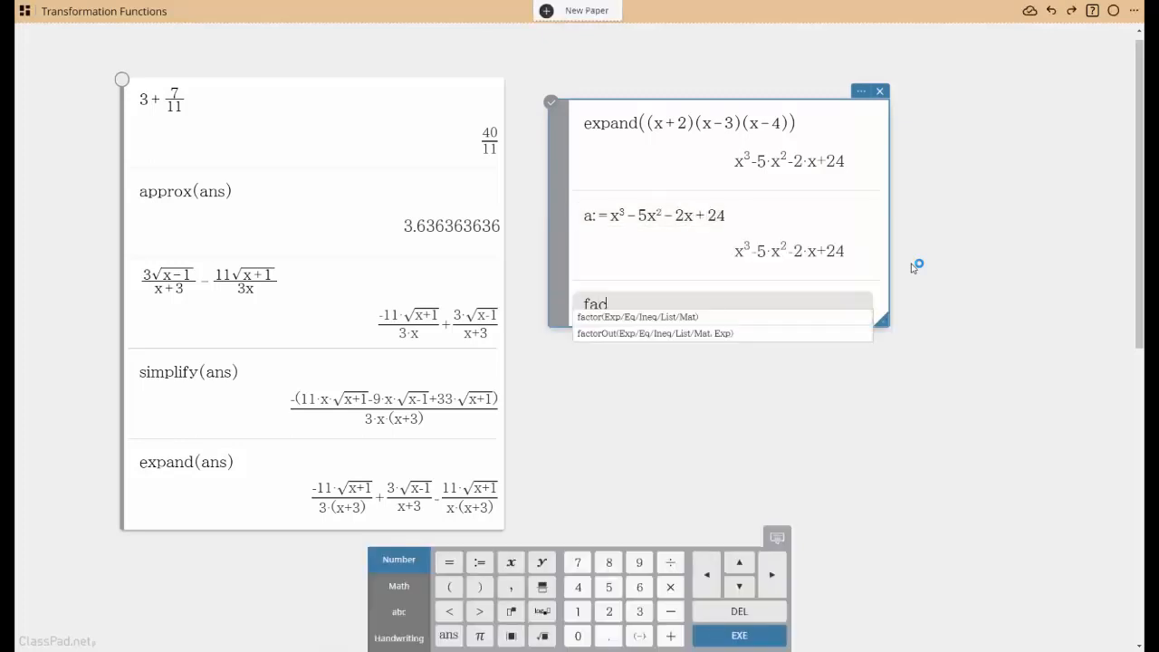
click(654, 334)
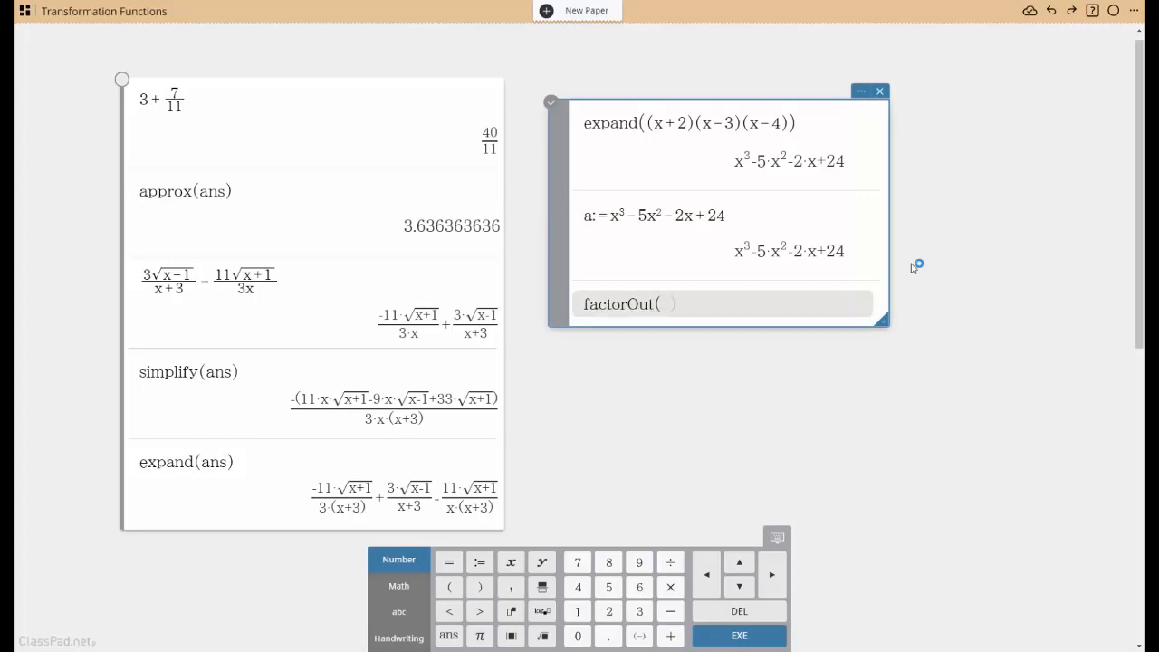
text(a,)
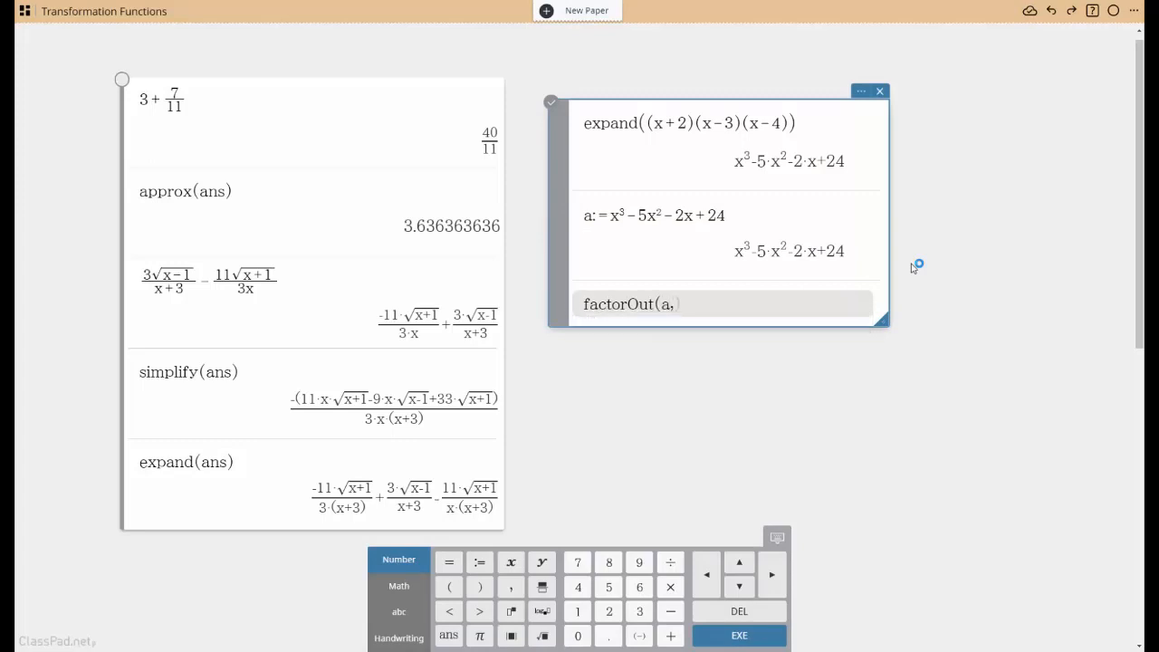
text(x+2))
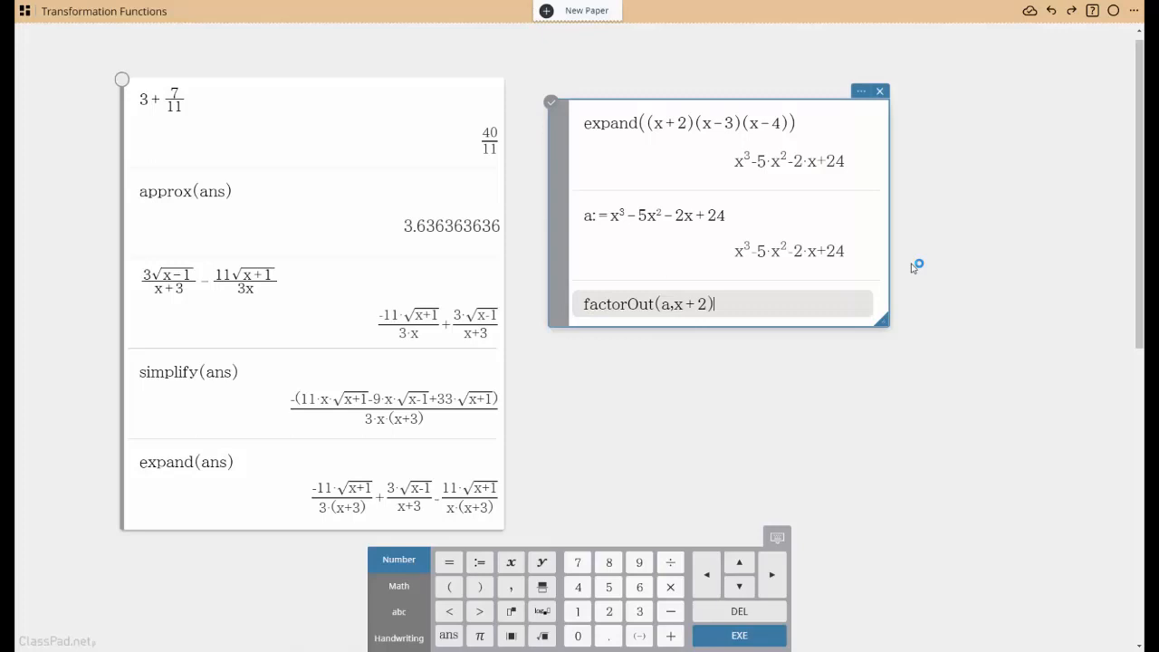
click(739, 635)
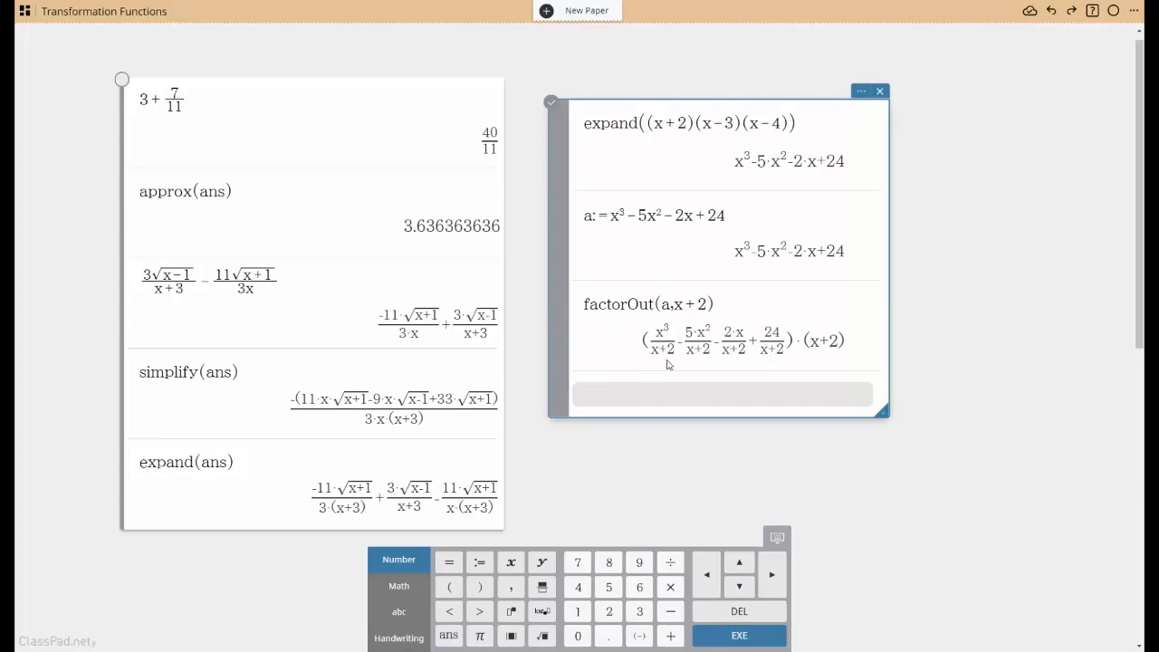
mouse_move(779, 355)
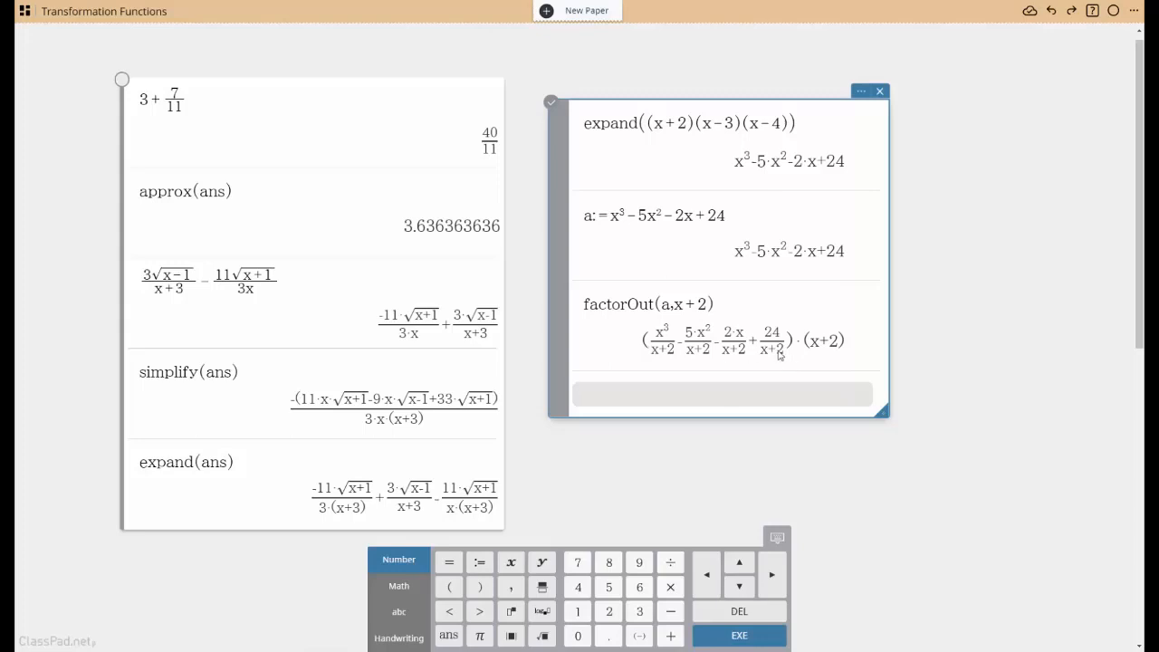
mouse_move(912, 429)
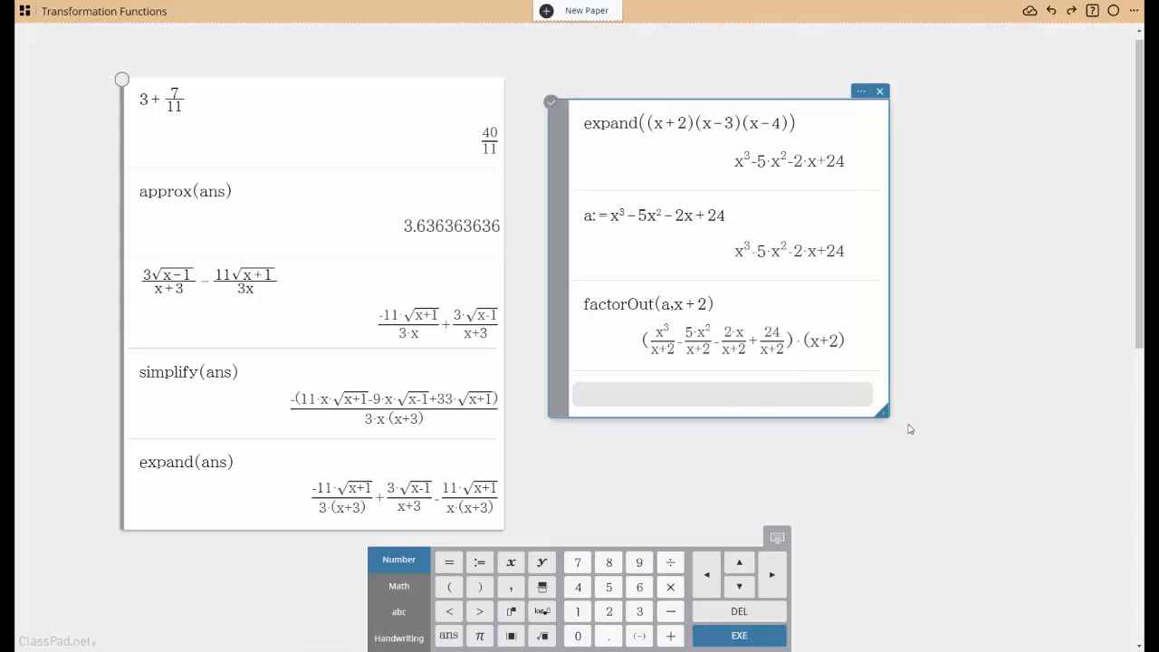
text(combine(ans)
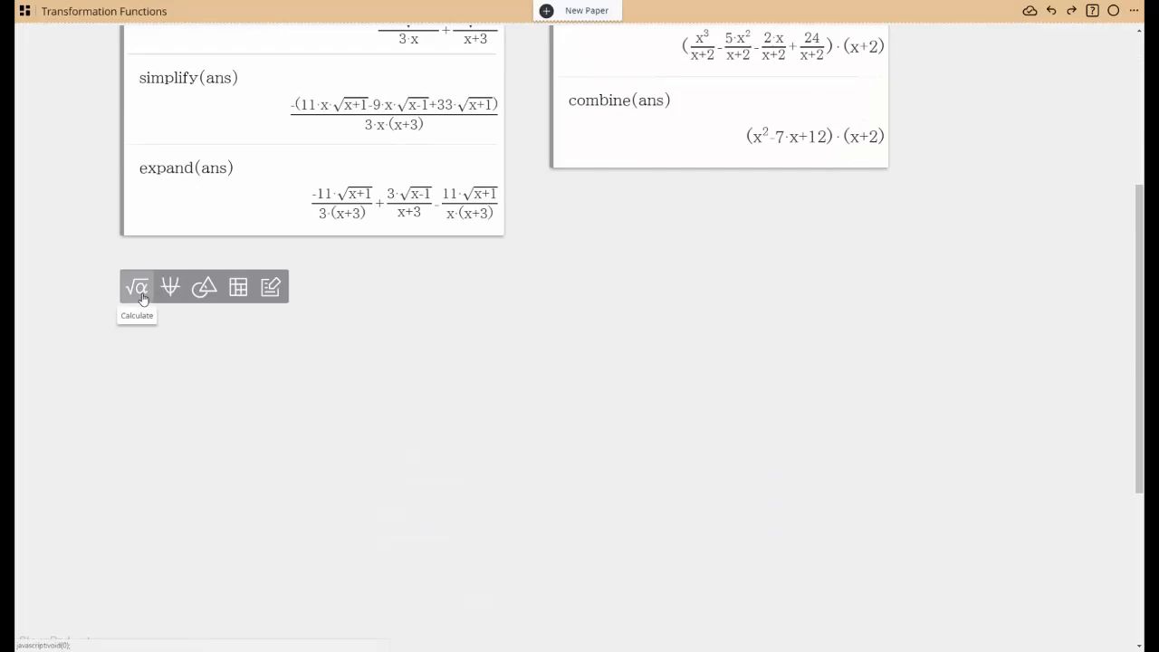
In a new sticky, define b := 3x³y²z − 18x²z² + 9xy³z + 2xyz³.
click(137, 287)
text(b:=3x³)
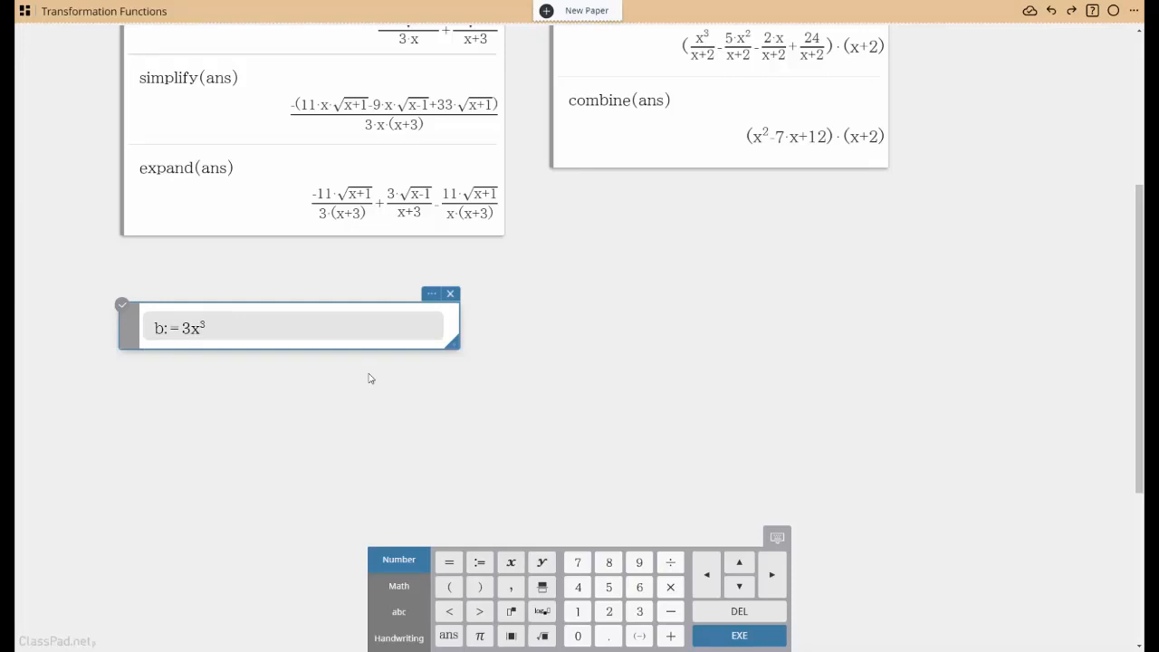
text(y^2z)
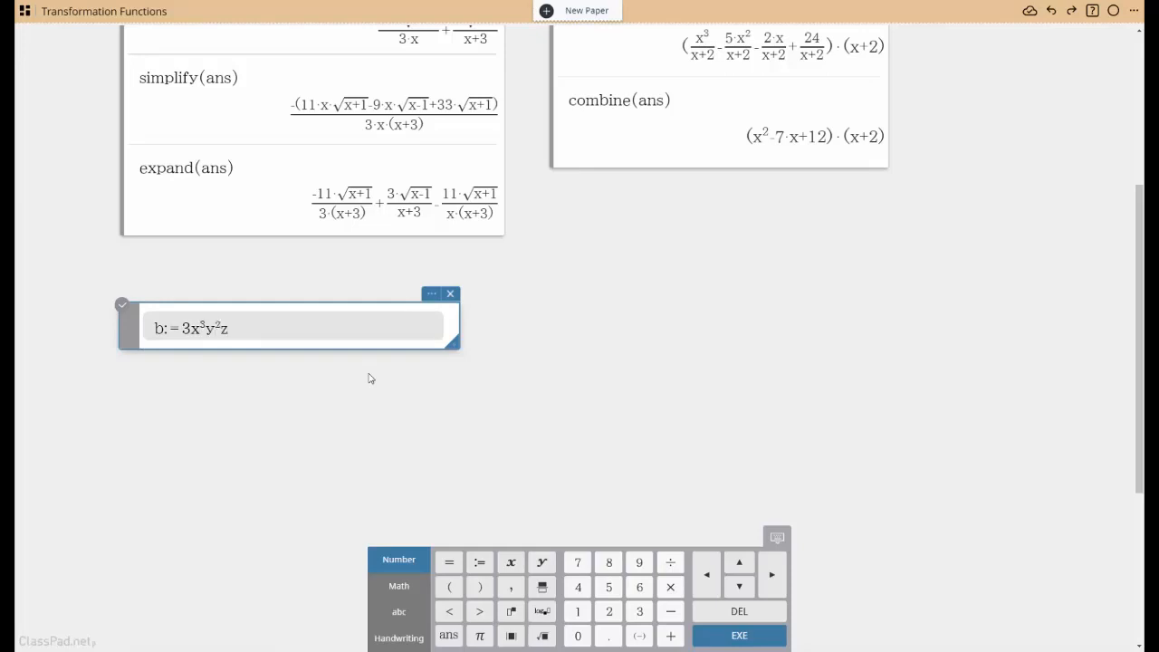
text(- 18x^2z)
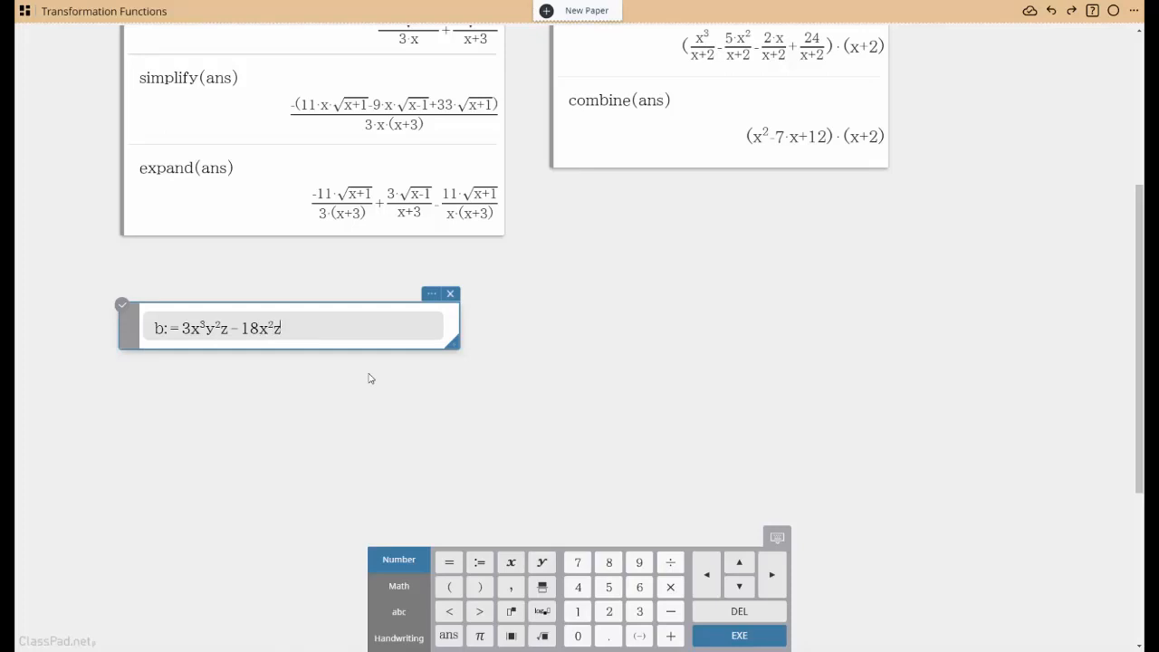
text(+ 9x ·)
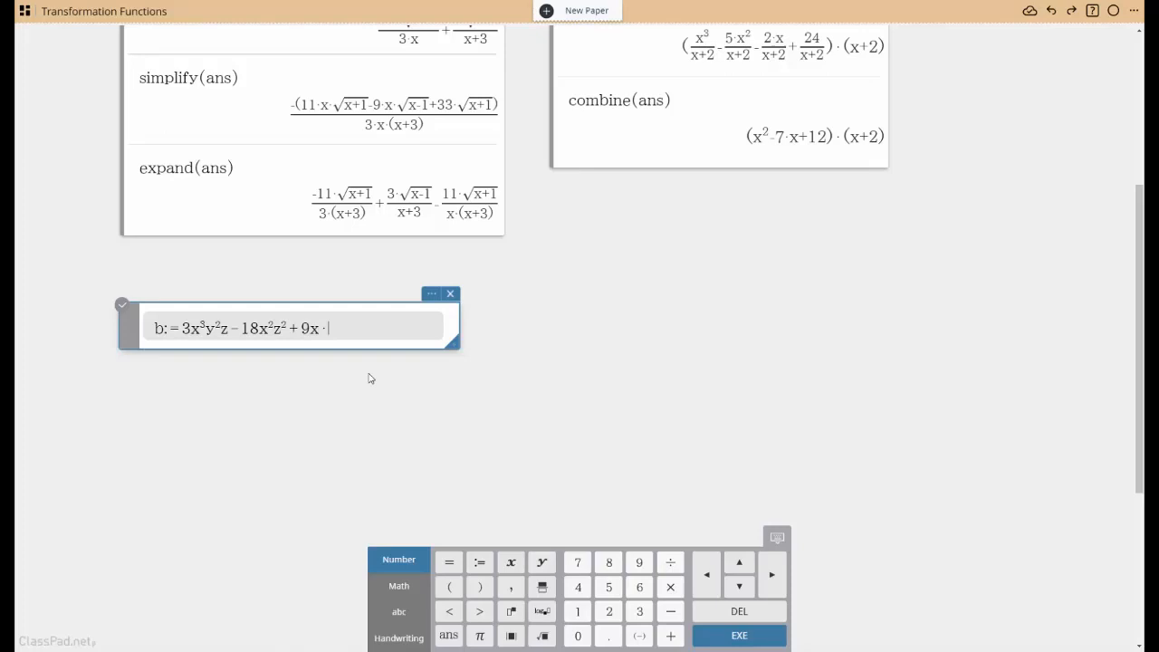
text(y^3z)
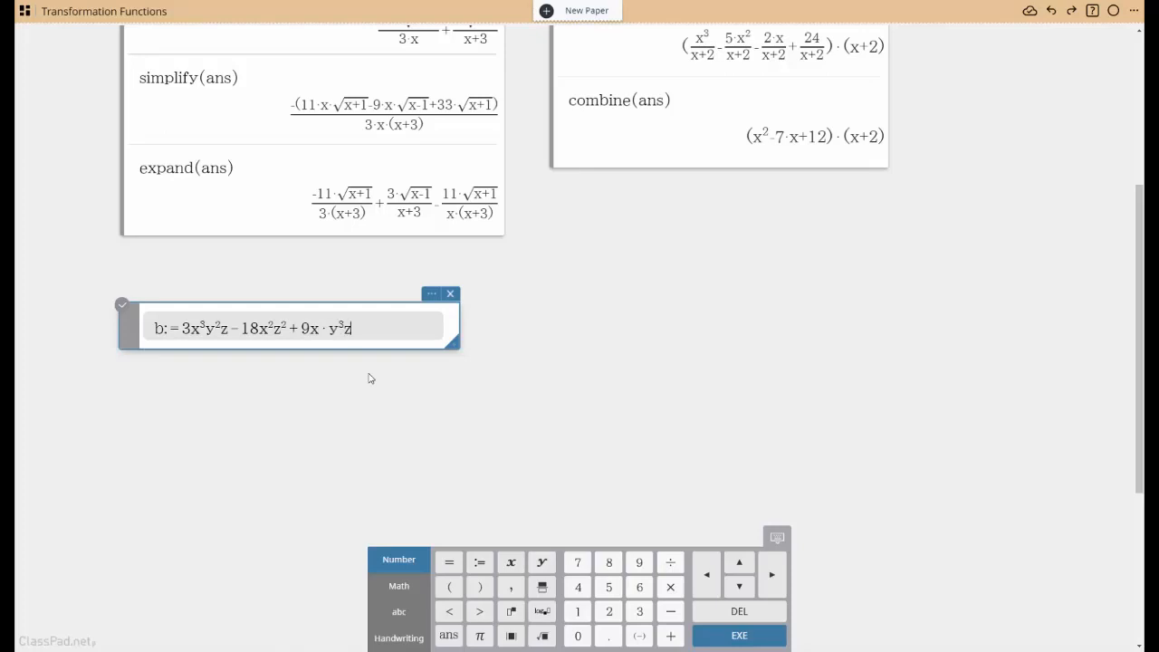
text(+ 2x · y · z^3)
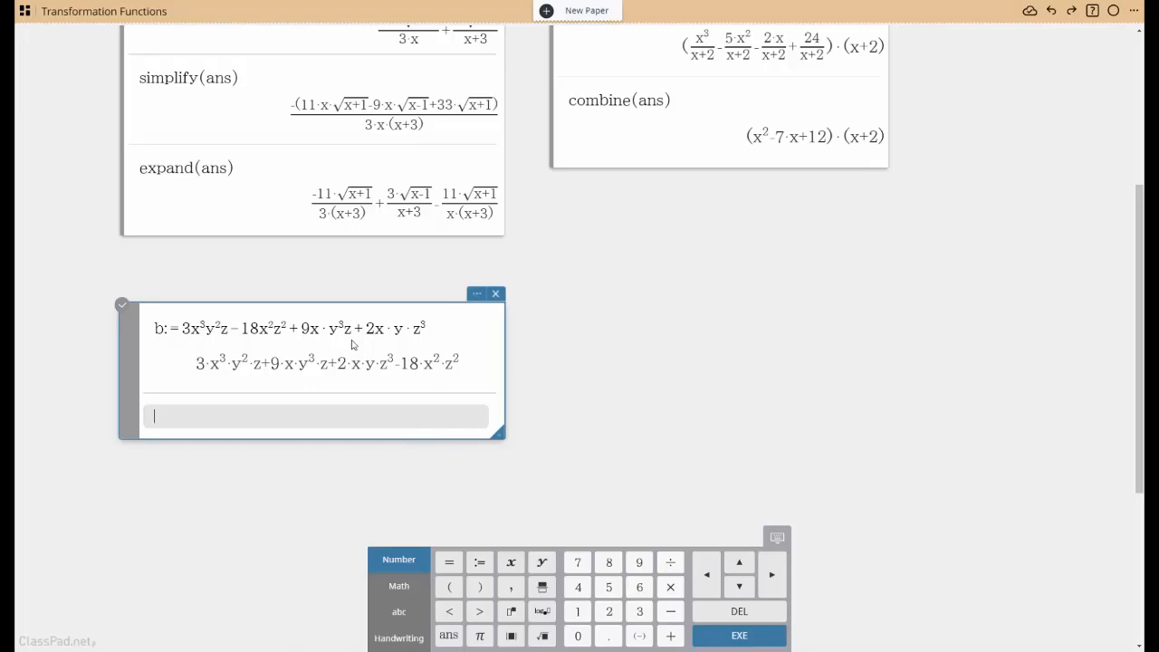
mouse_move(328, 351)
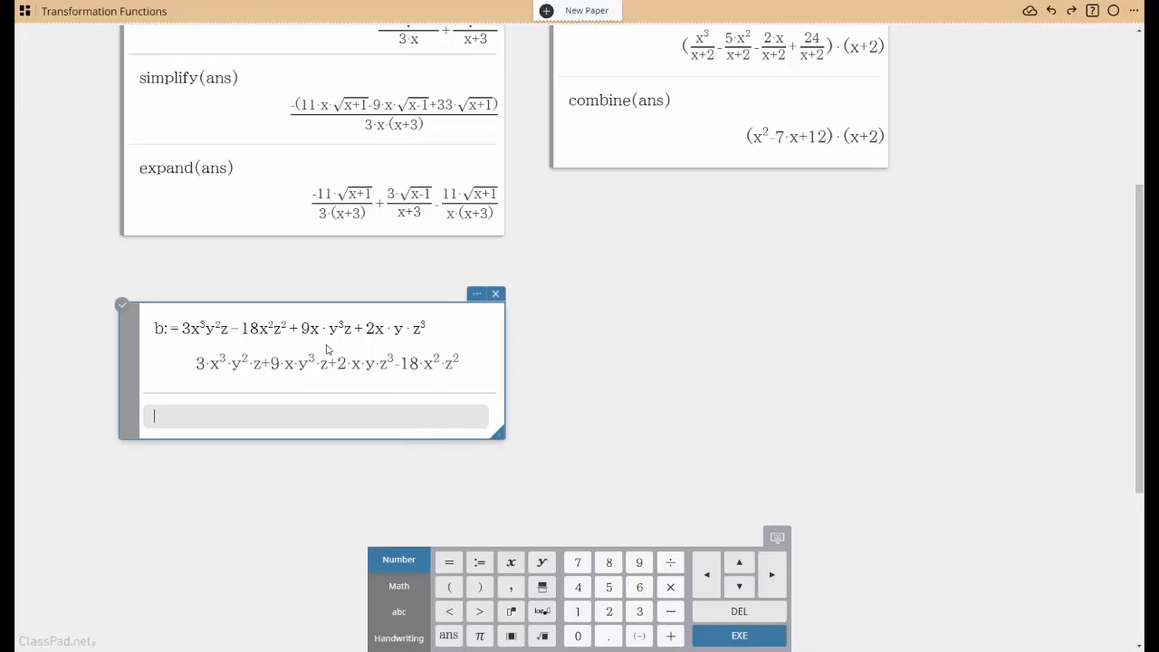
mouse_move(267, 224)
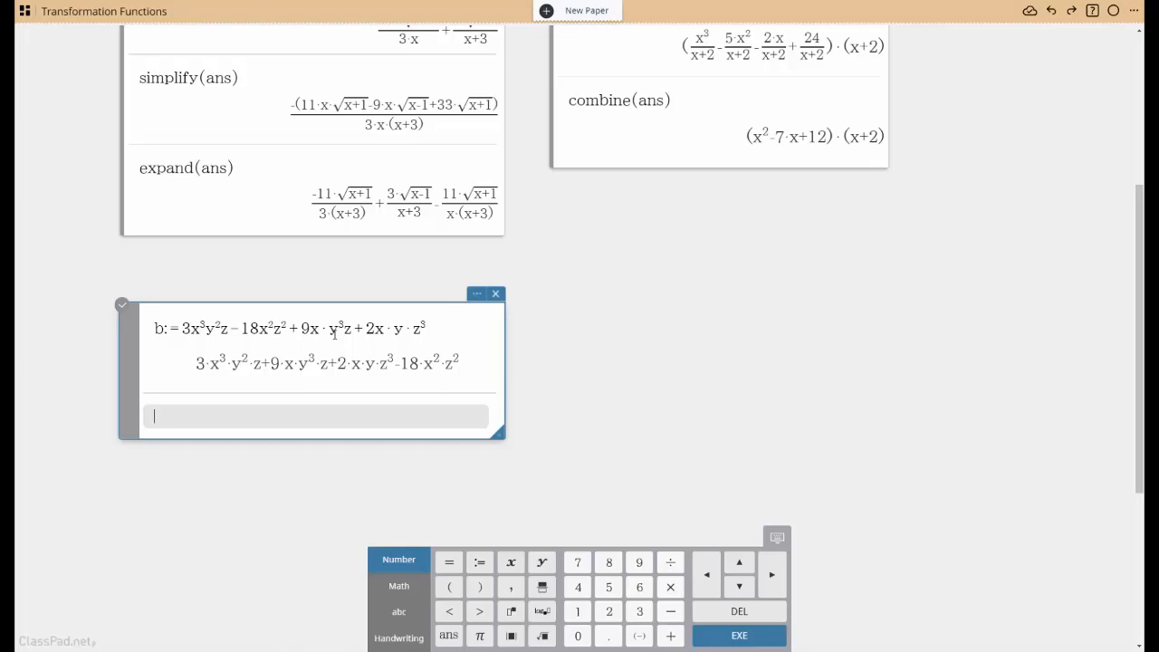
mouse_move(326, 348)
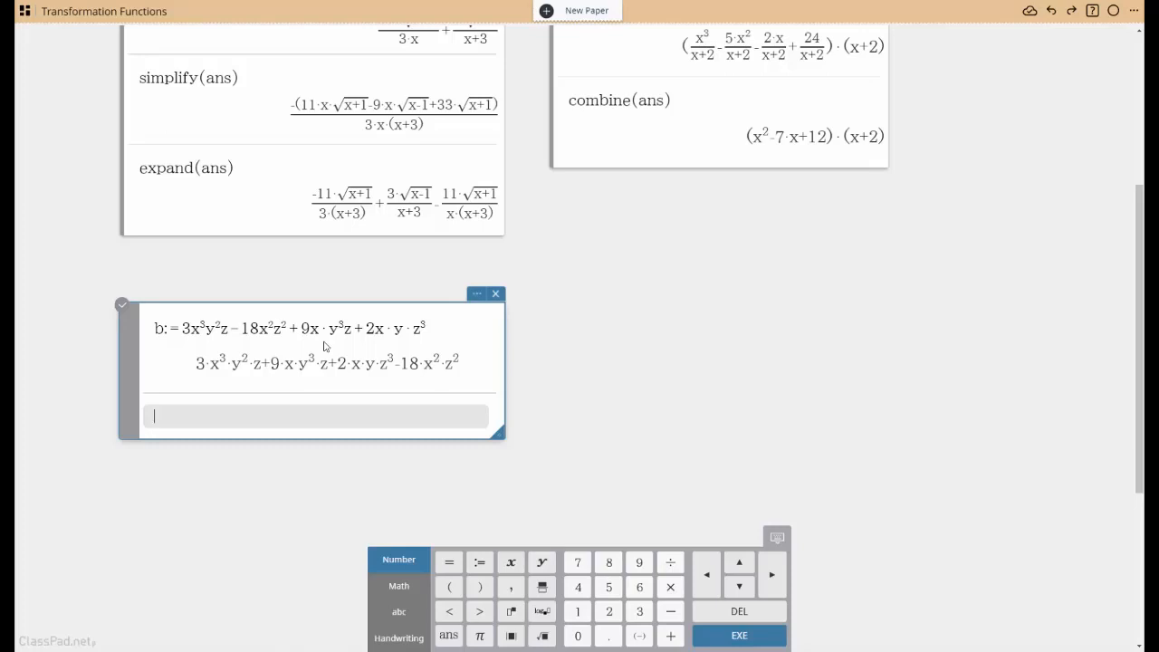
mouse_move(206, 335)
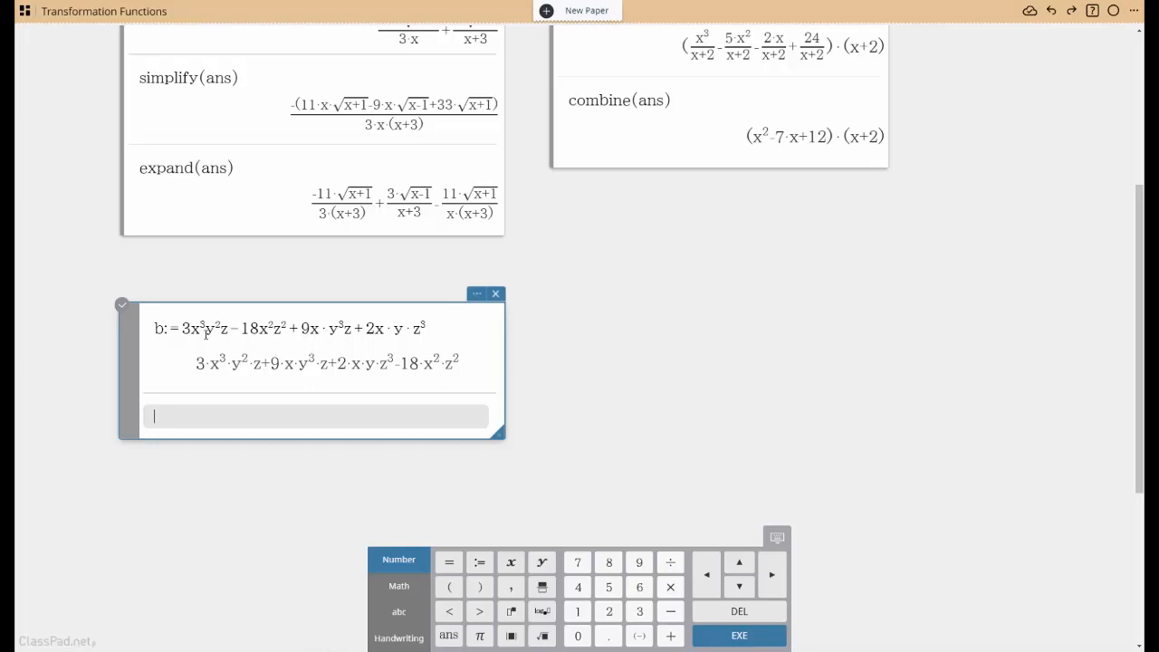
mouse_move(209, 331)
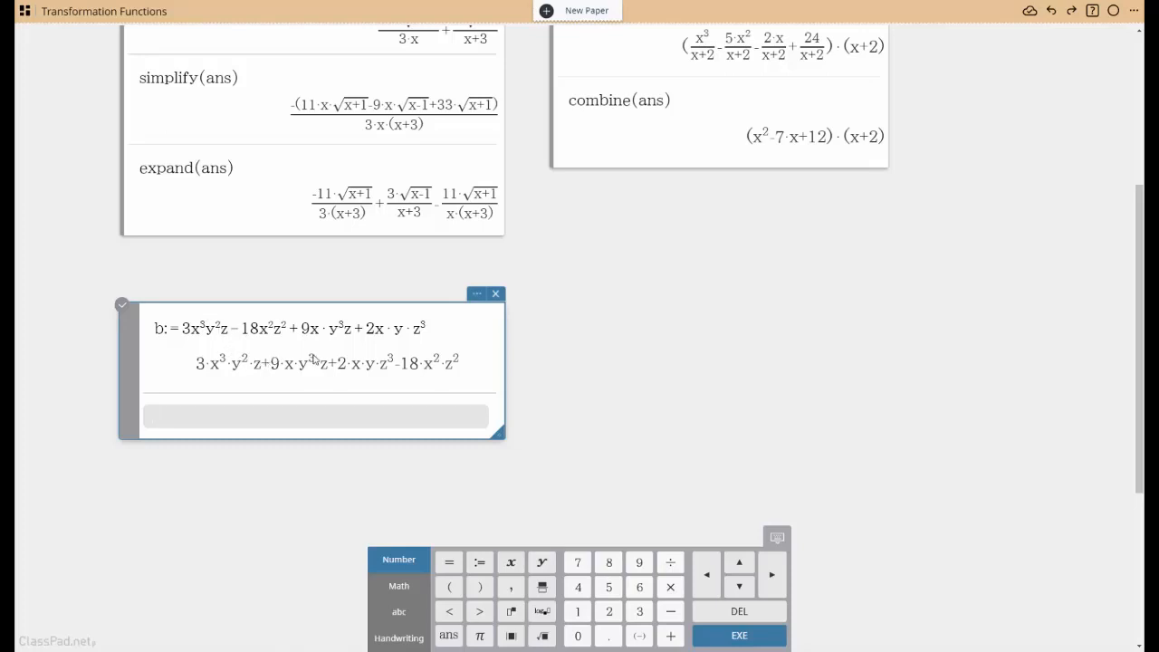
mouse_move(355, 452)
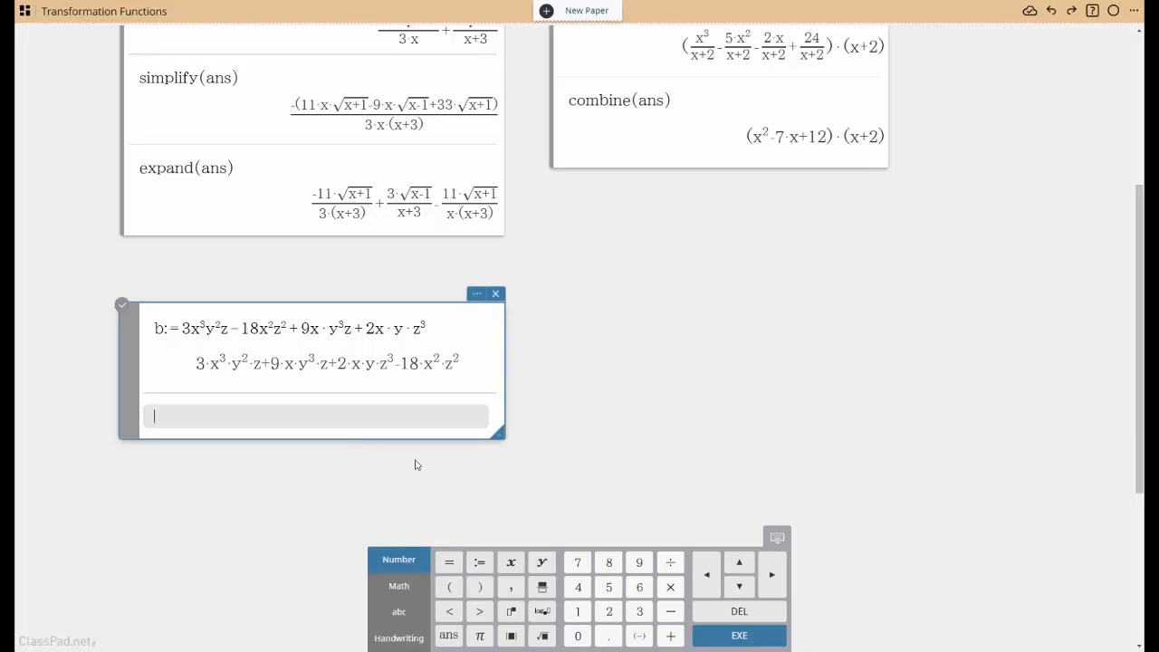
mouse_move(419, 467)
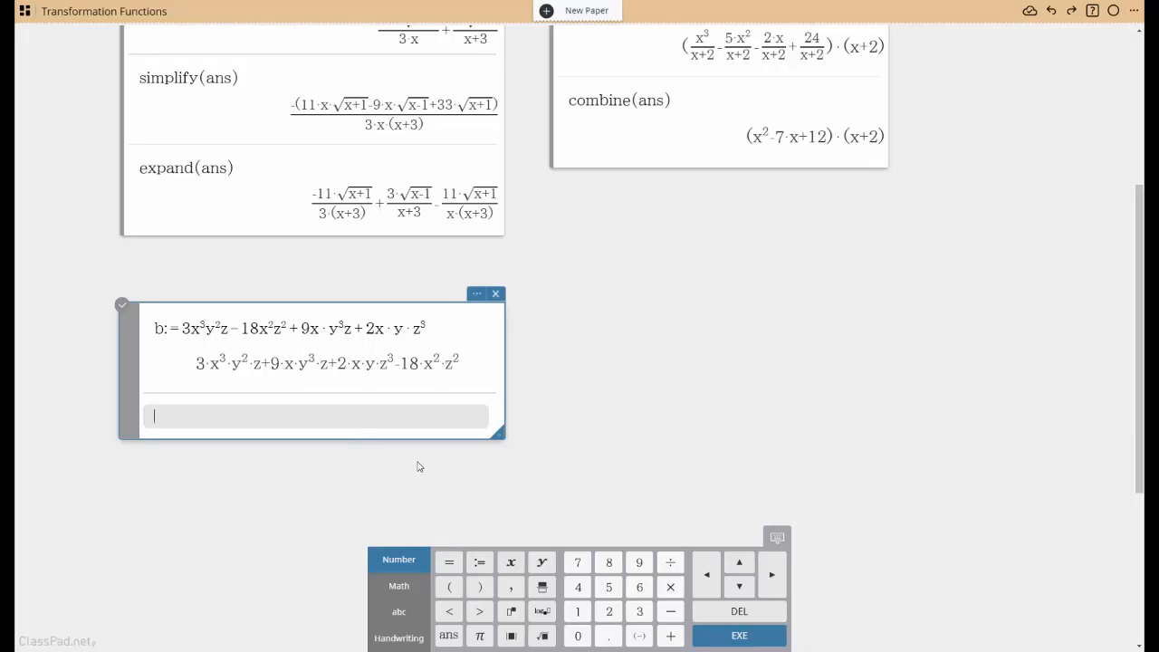
Enter collect(b,x) to group b by powers of x.
text(collect()
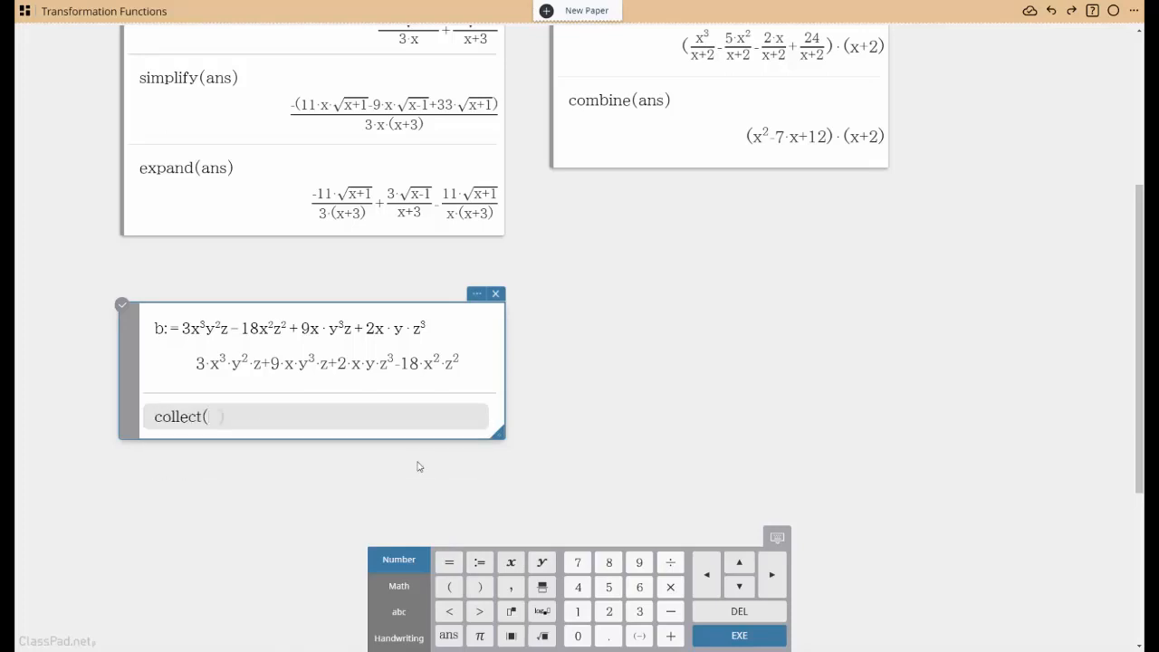
text(b)
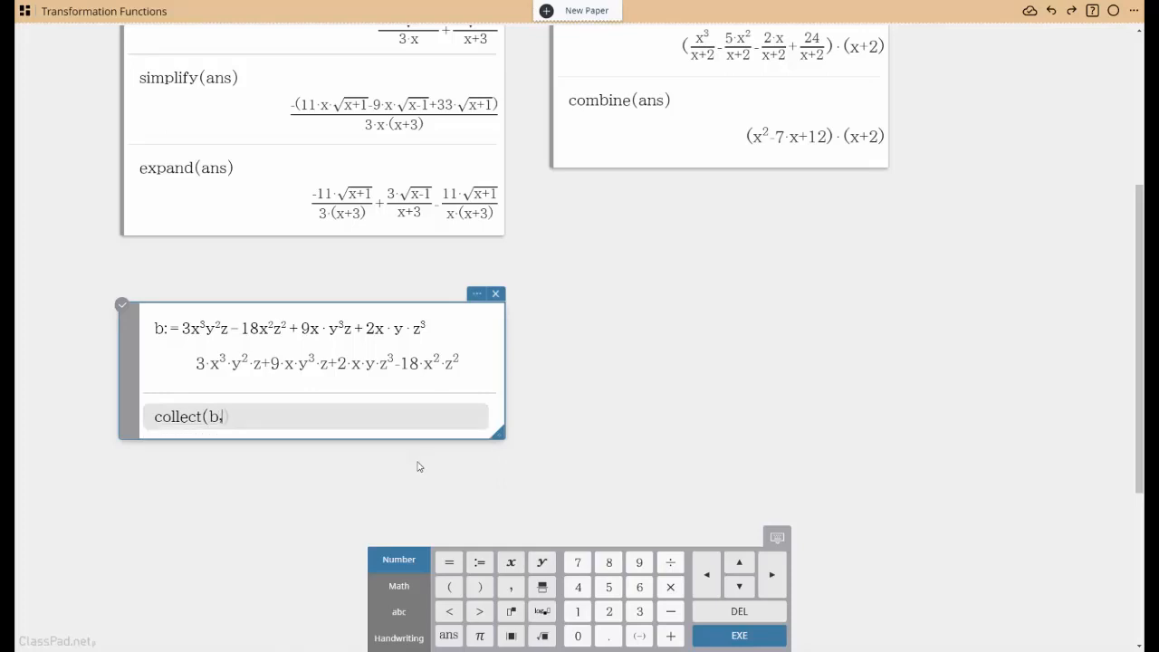
text(,x))
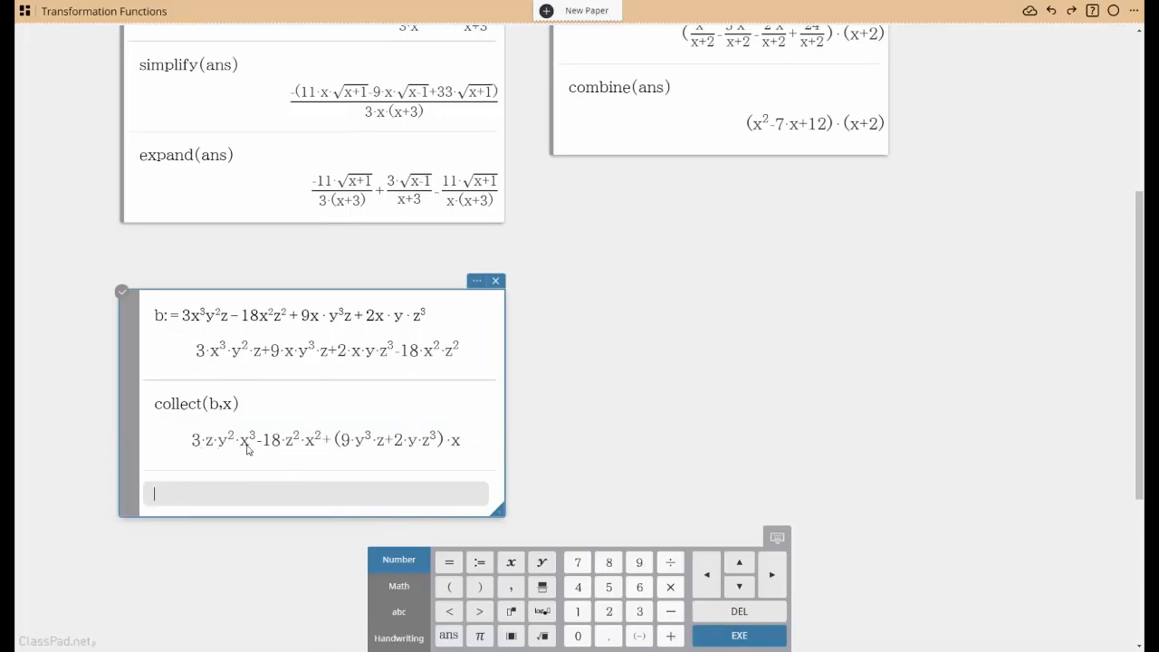
mouse_move(255, 454)
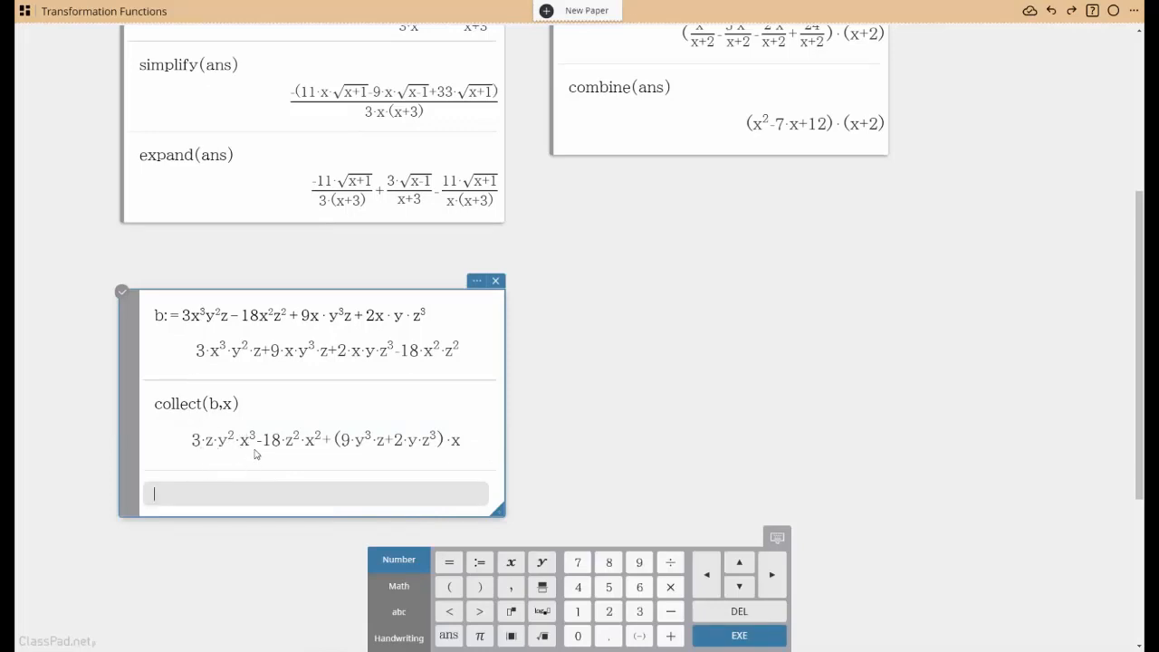
mouse_move(318, 459)
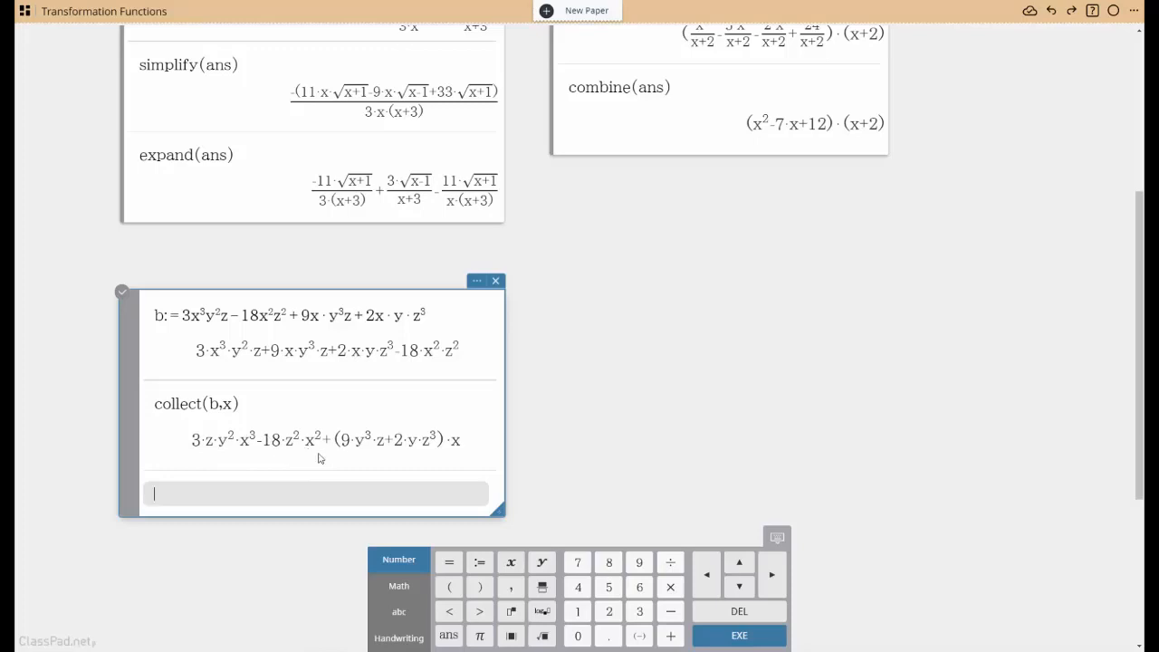
mouse_move(467, 452)
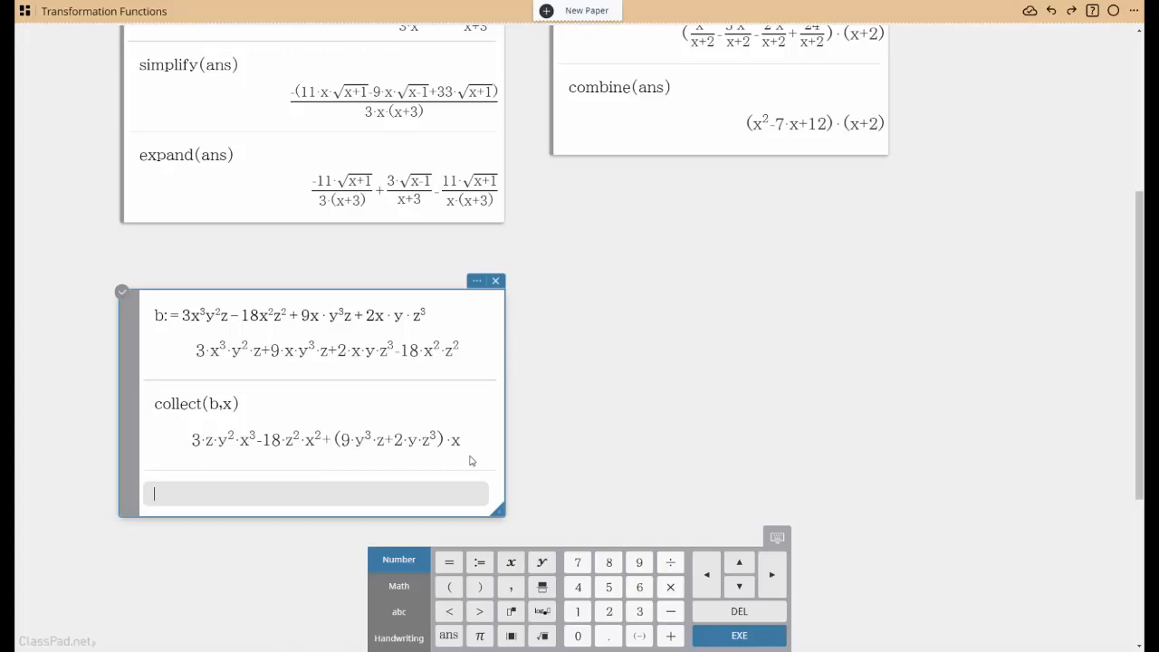
Enter collect(b,y) to order b by powers of y.
text(collect(b,y)
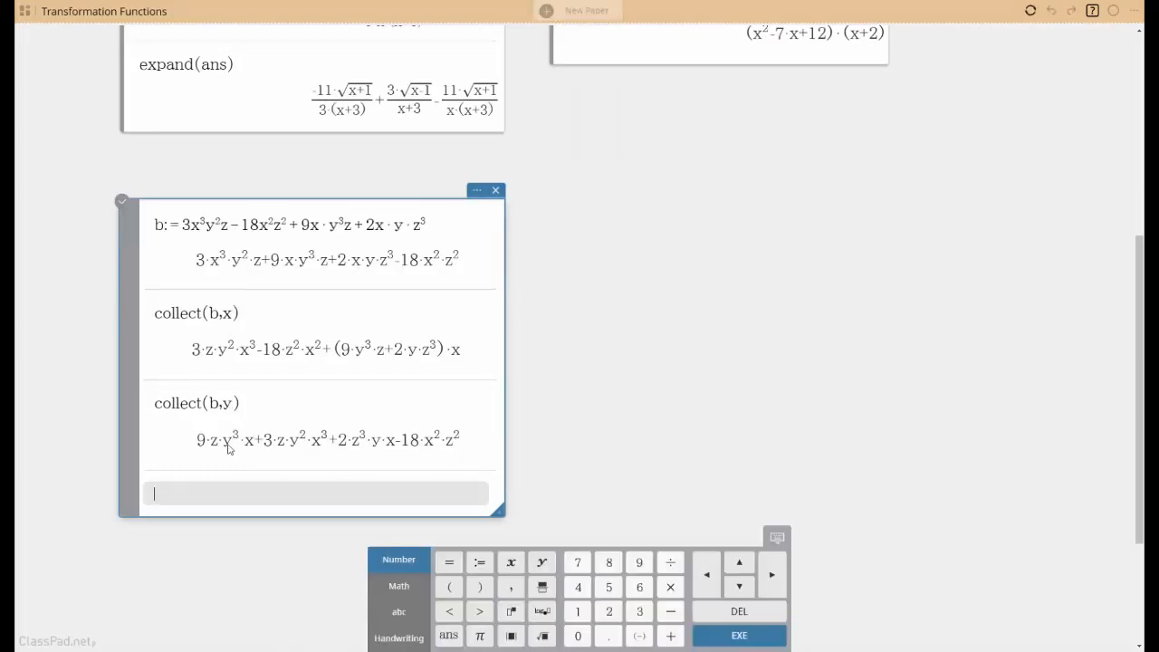
mouse_move(354, 466)
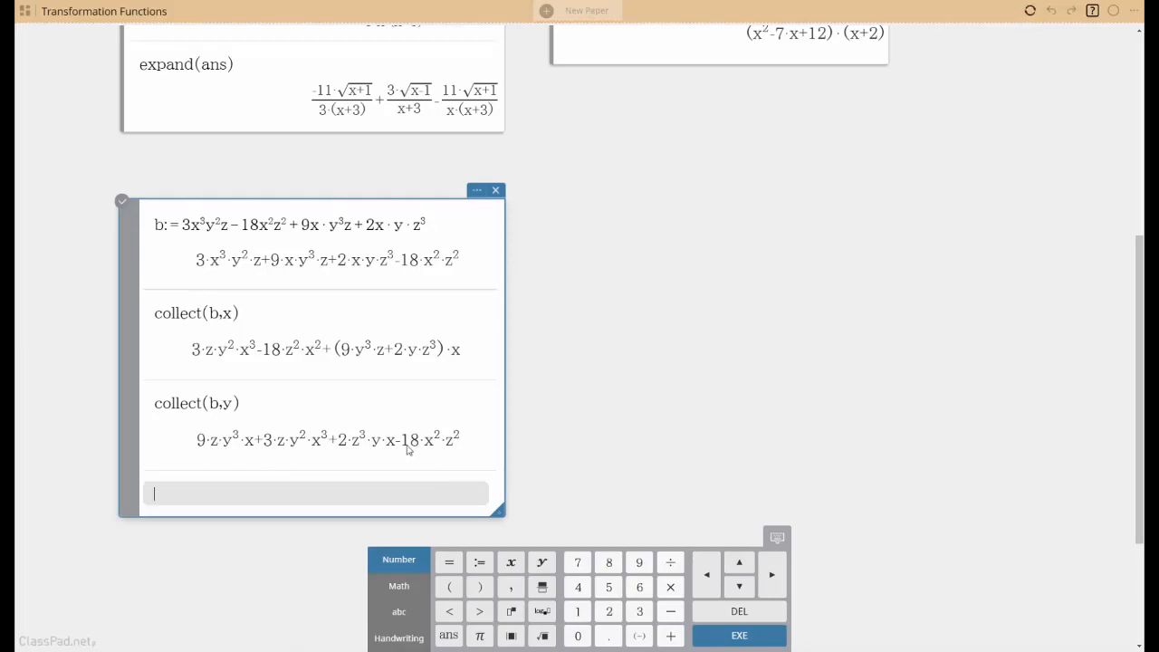
mouse_move(451, 487)
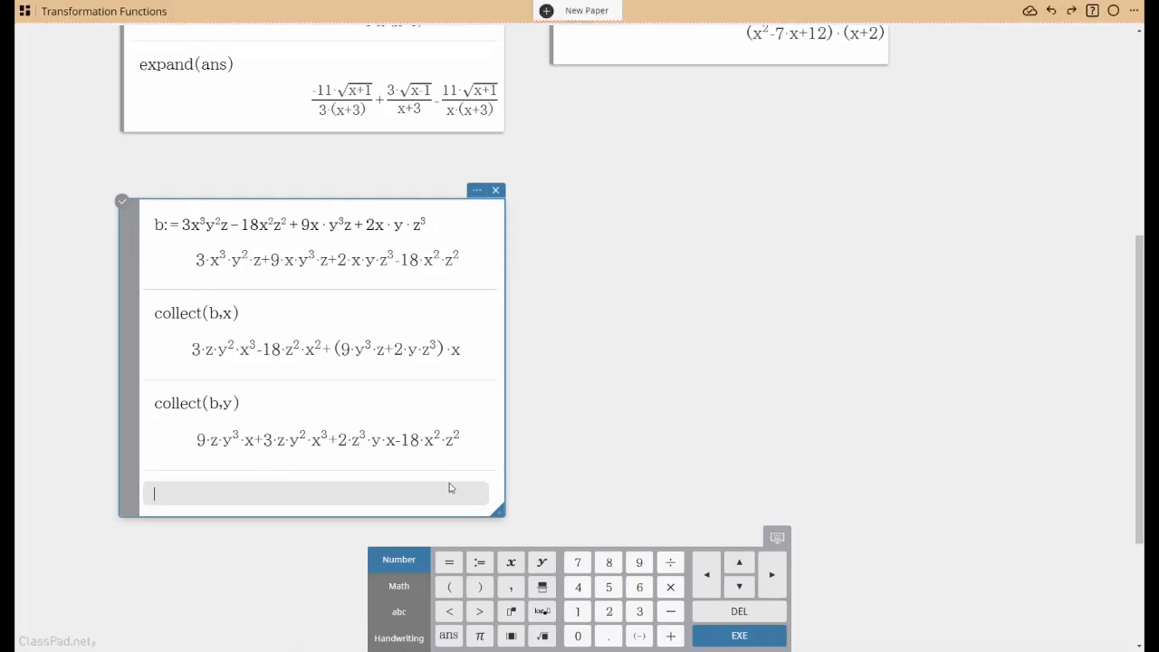
mouse_move(455, 519)
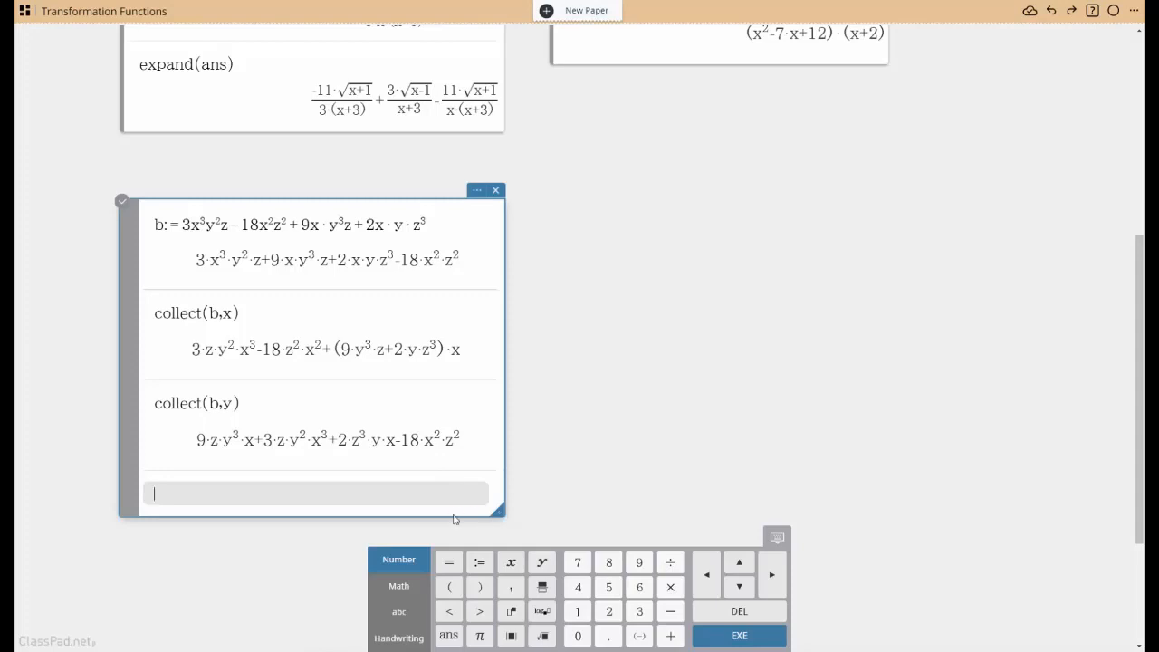
Enter propFrac(6.4) to get the mixed number 6 + 2/5.
text(propFrac(6.4)
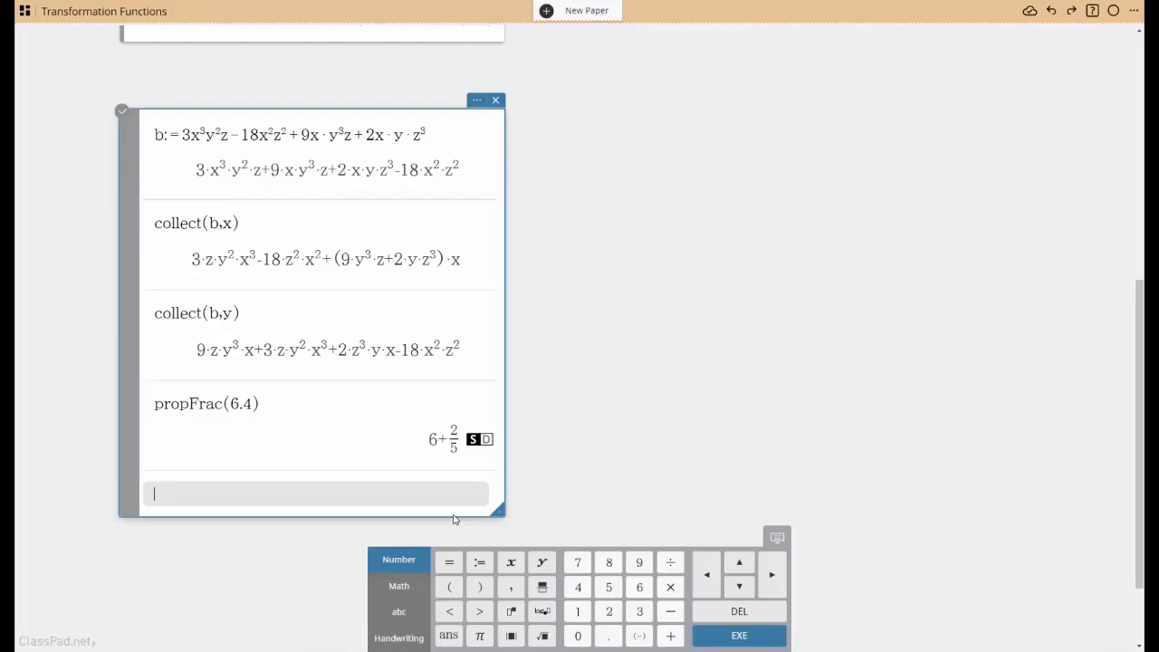
mouse_move(486, 440)
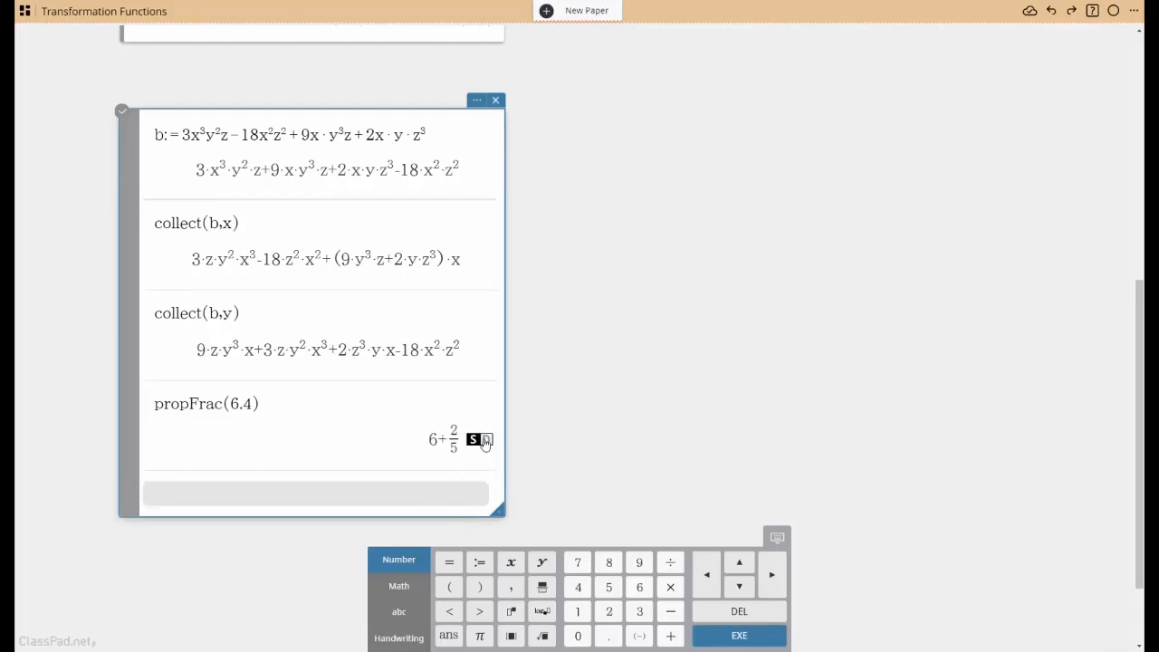
Enter toFrac(6.4) in the sticky to convert 6.4 into the fraction 32/5.
text(toFrac(6.4)
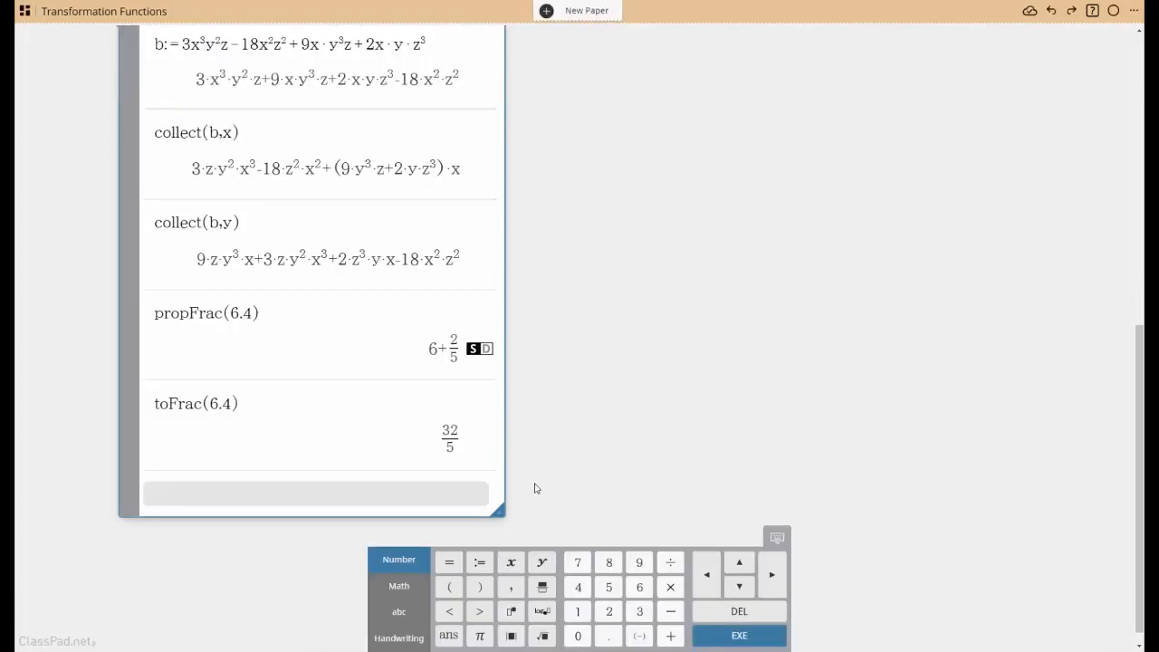
mouse_move(570, 518)
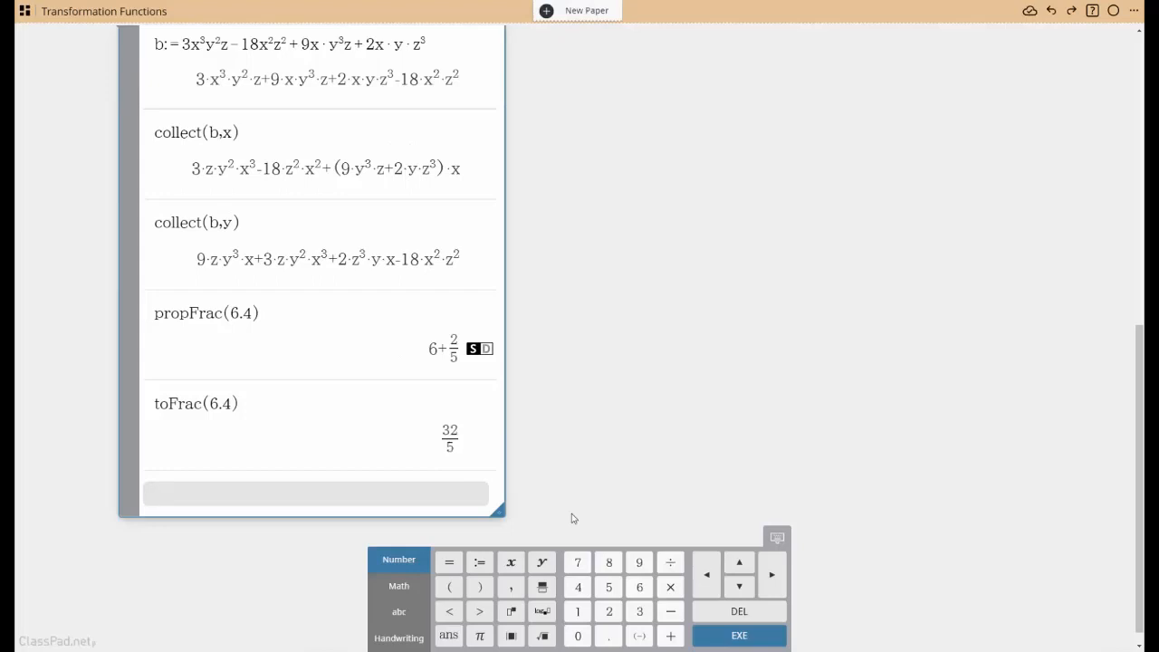